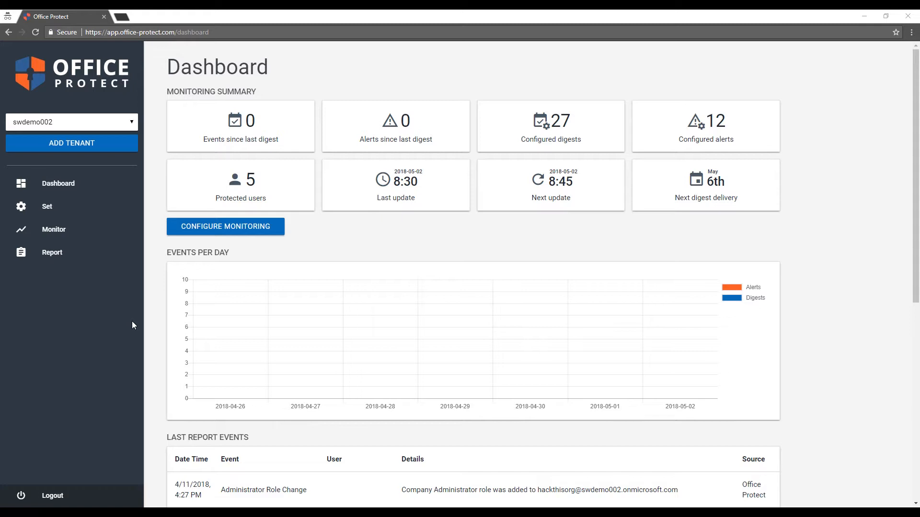
mouse_move(124, 301)
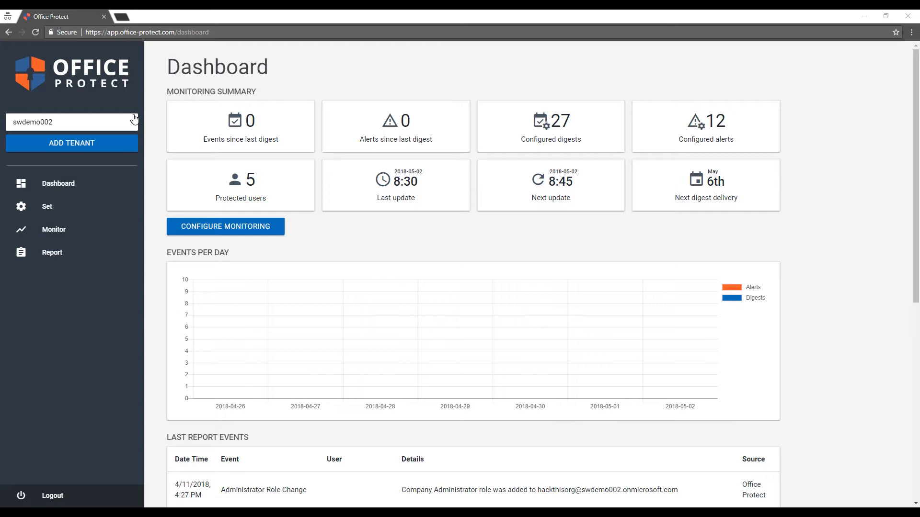
- Keep swdemo002 as the active tenant and scroll down the sidebar
click(71, 122)
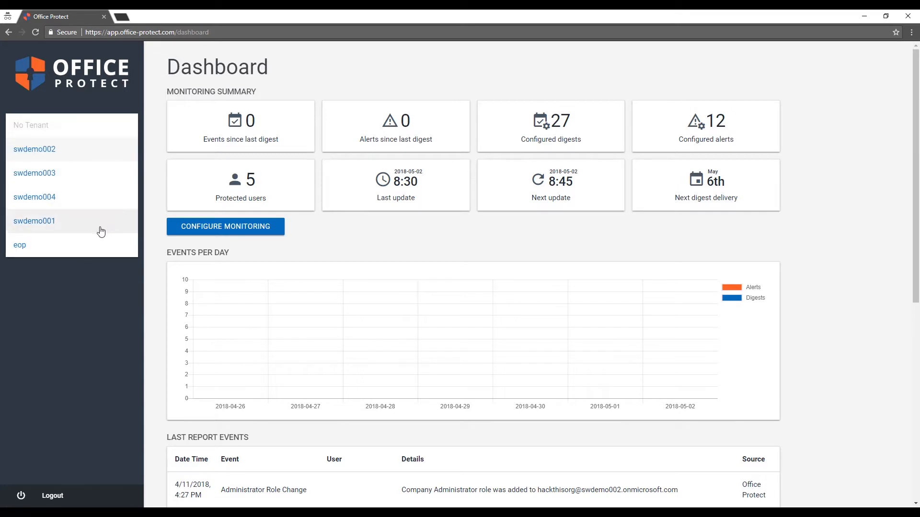
mouse_move(114, 154)
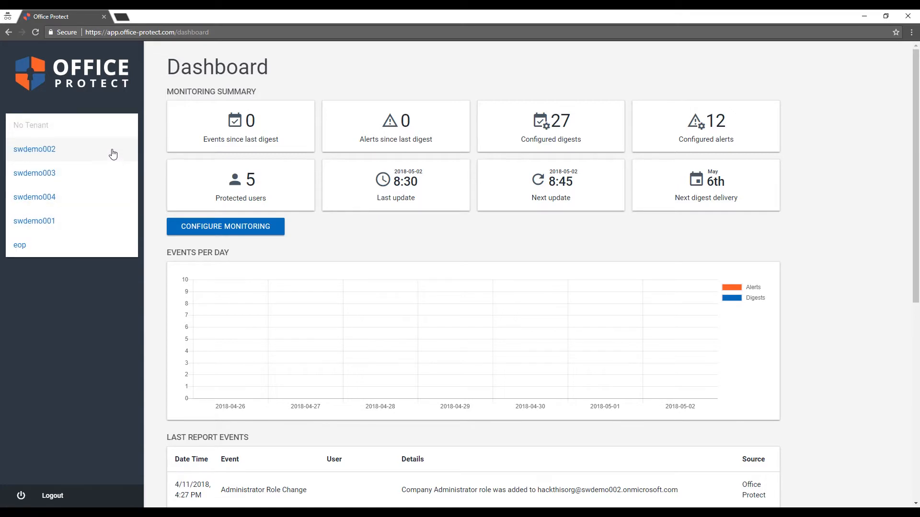
click(34, 149)
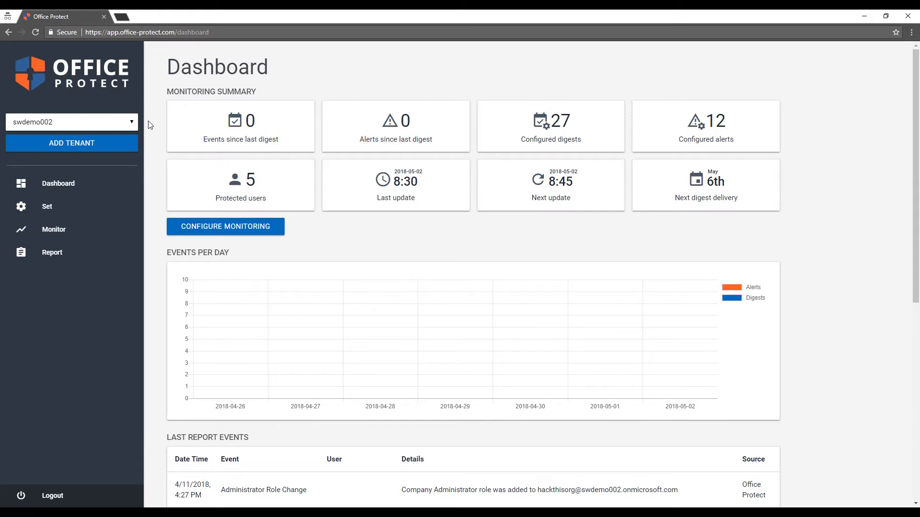
scroll(down, 3)
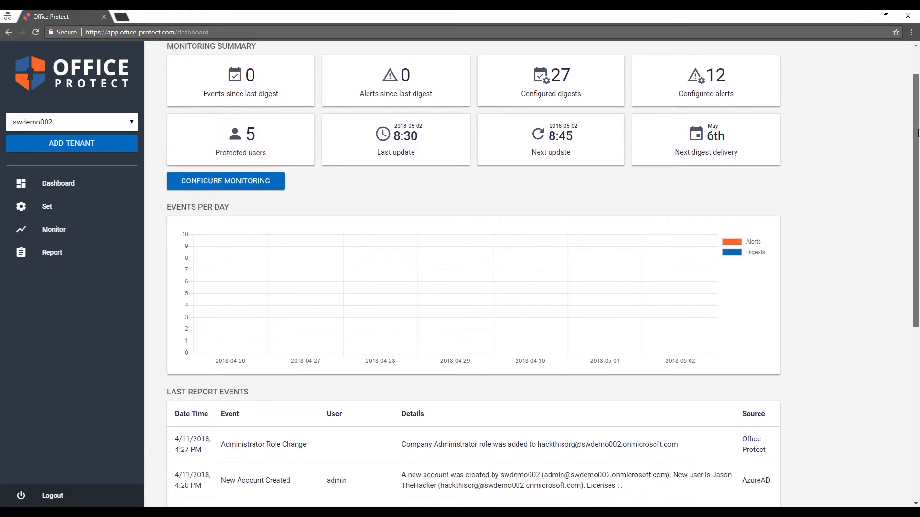
scroll(down, 3)
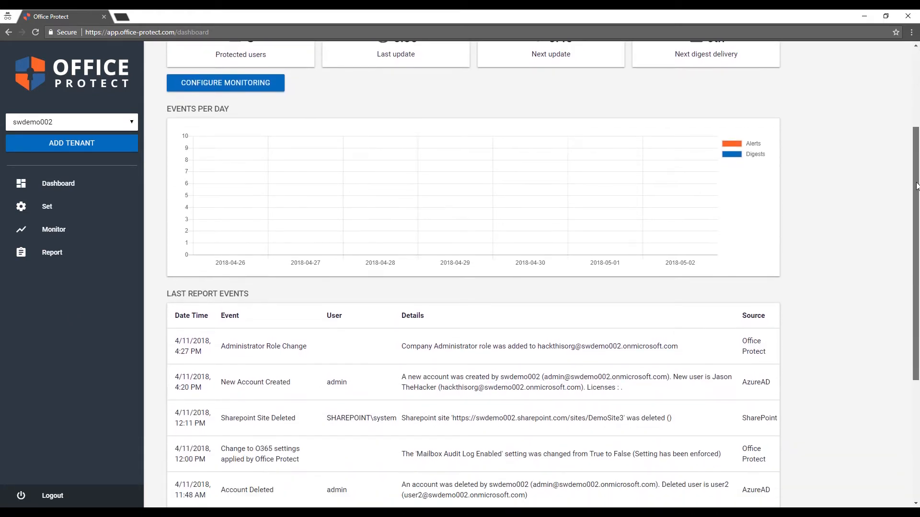
scroll(down, 3)
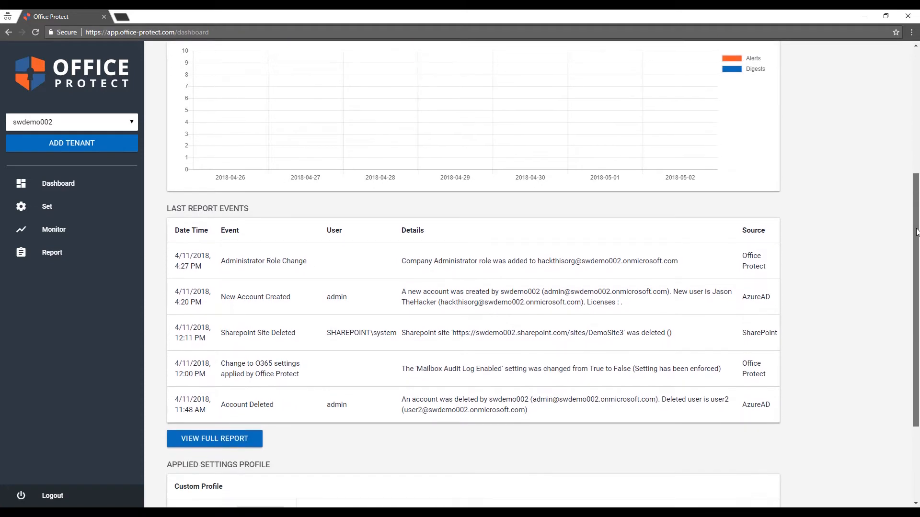
scroll(down, 3)
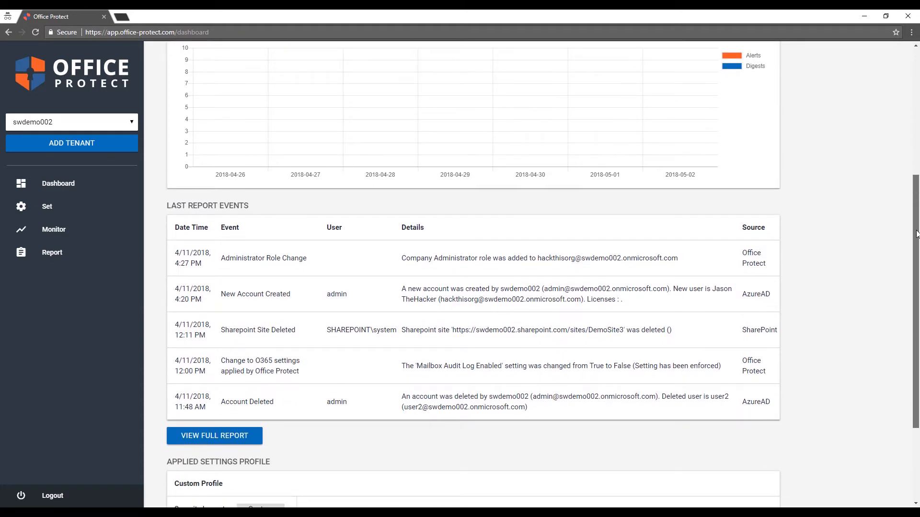
scroll(down, 3)
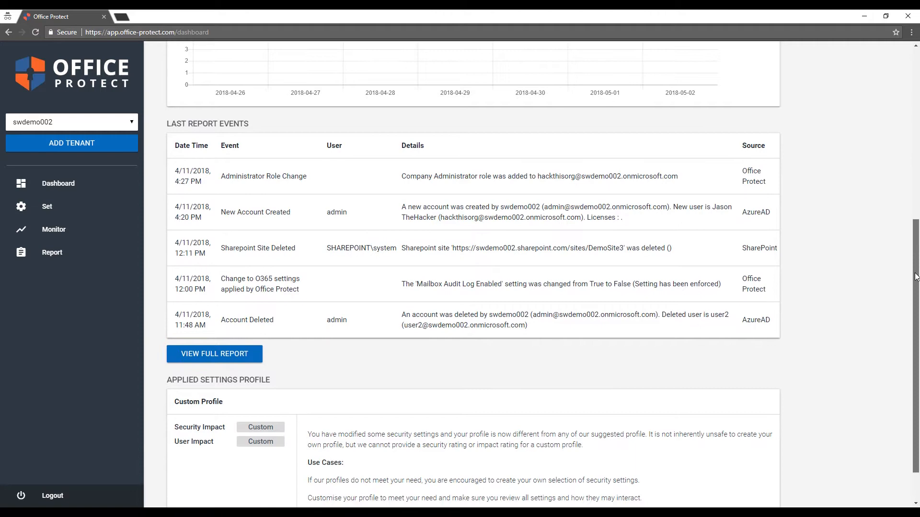
scroll(down, 3)
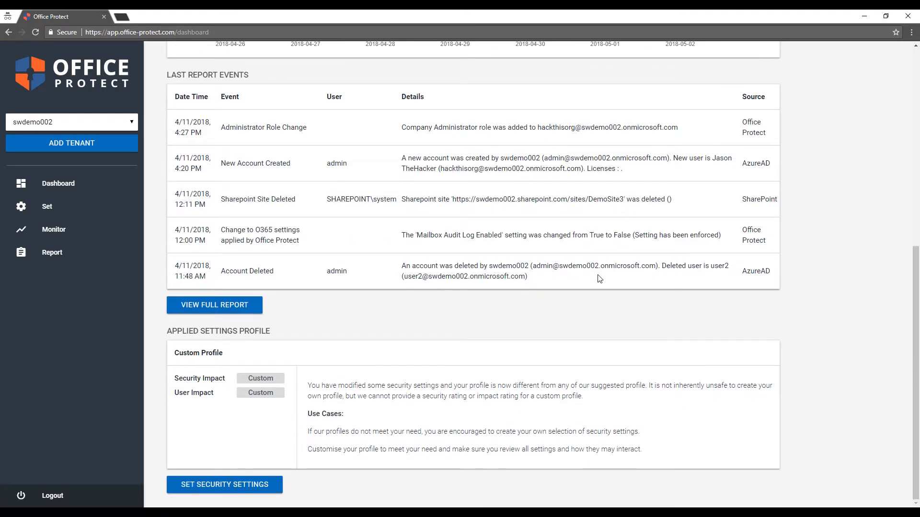
- Open the Set security settings page and its Select profile dropdown
click(47, 207)
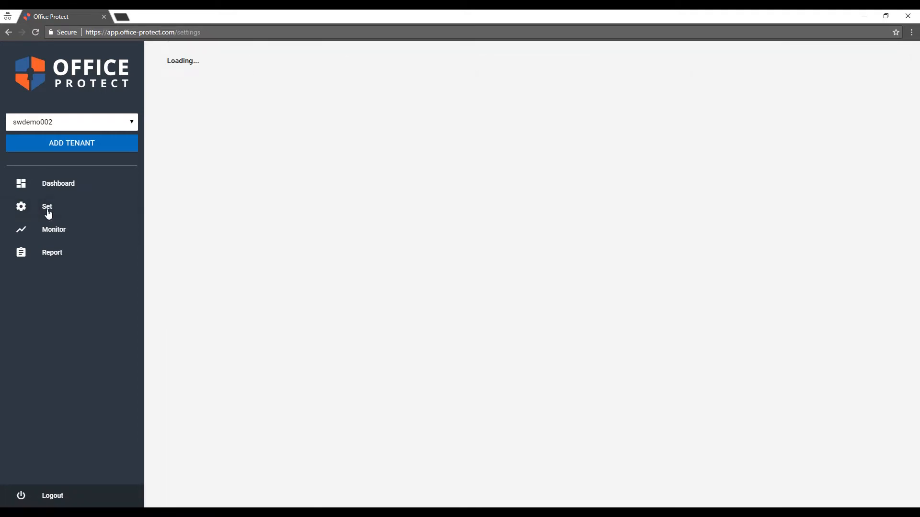
click(47, 206)
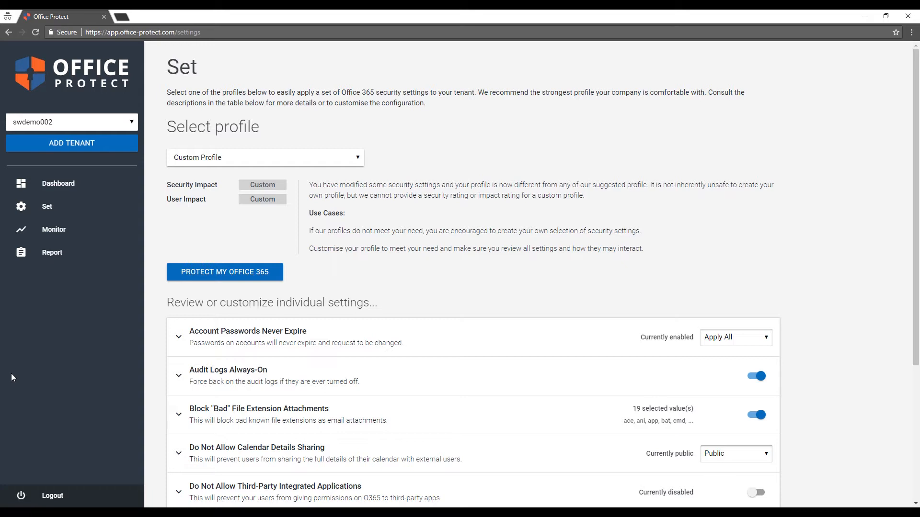
click(264, 157)
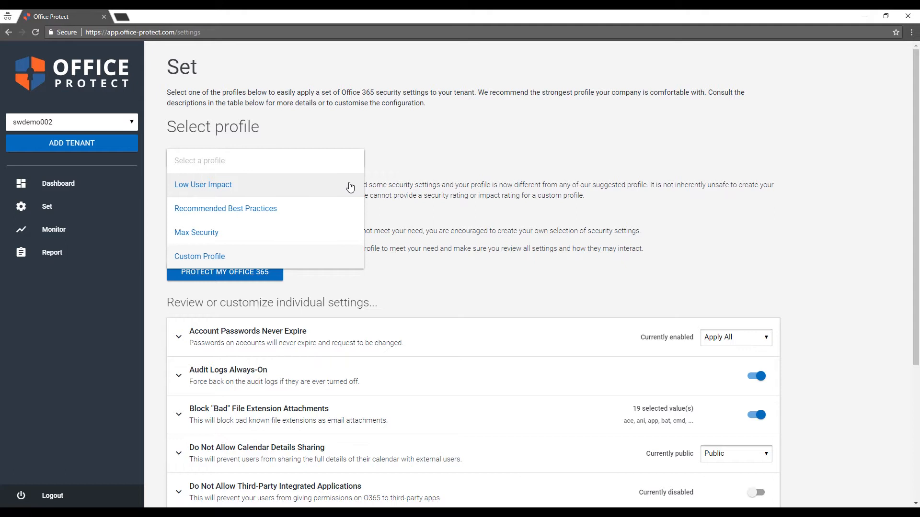
- Preview Low User Impact and Max Security, then settle on Recommended Best Practices
click(203, 184)
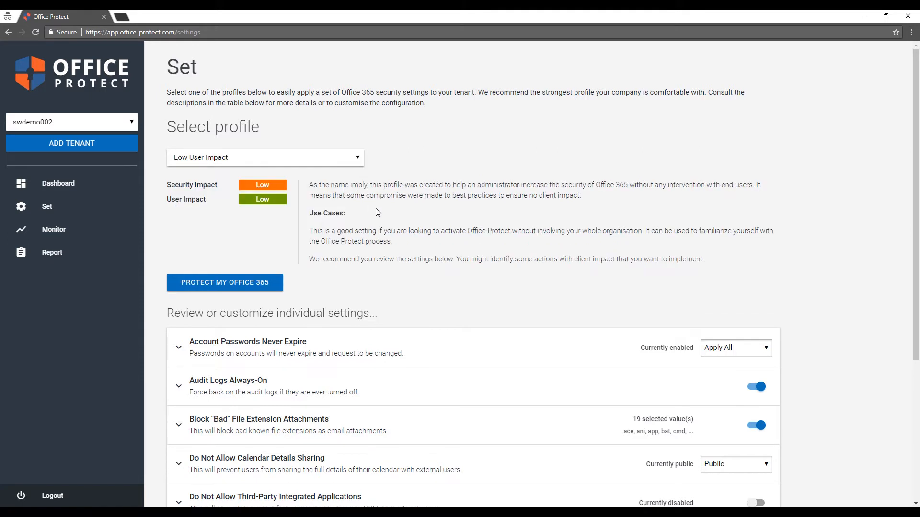
mouse_move(420, 248)
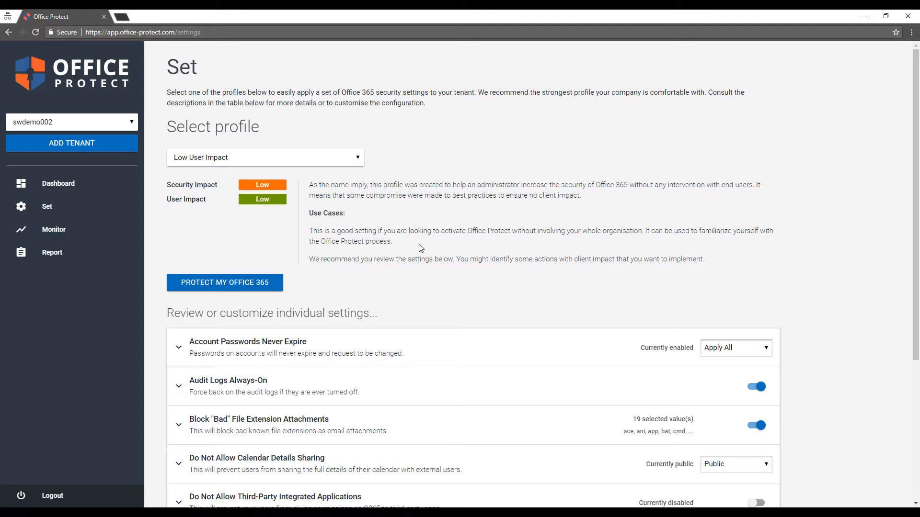
mouse_move(222, 186)
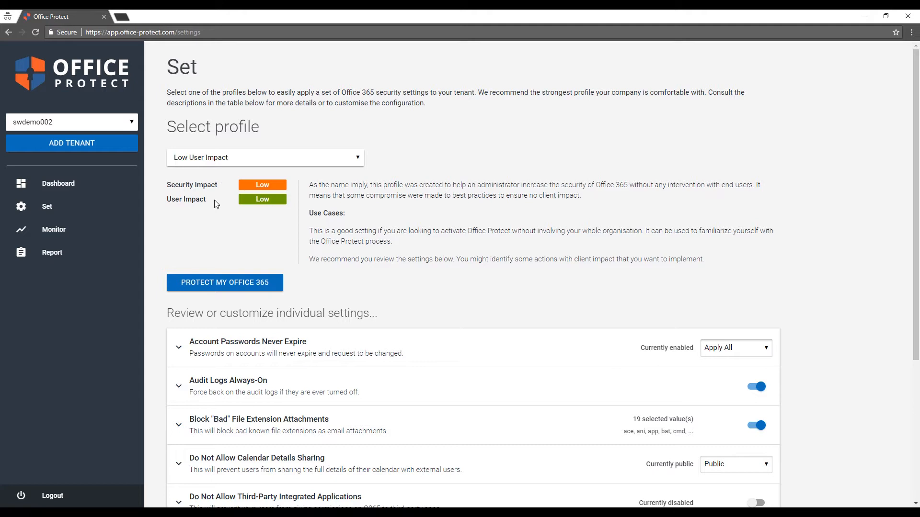
click(264, 157)
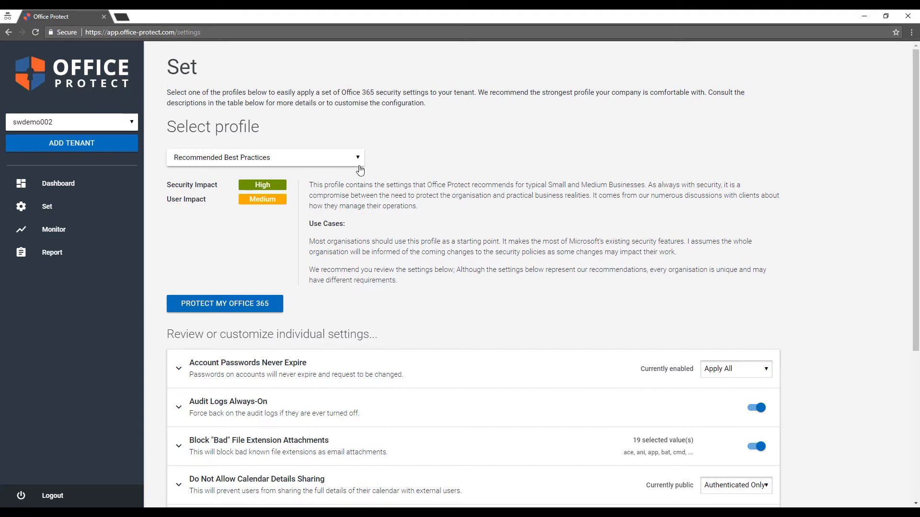
click(264, 156)
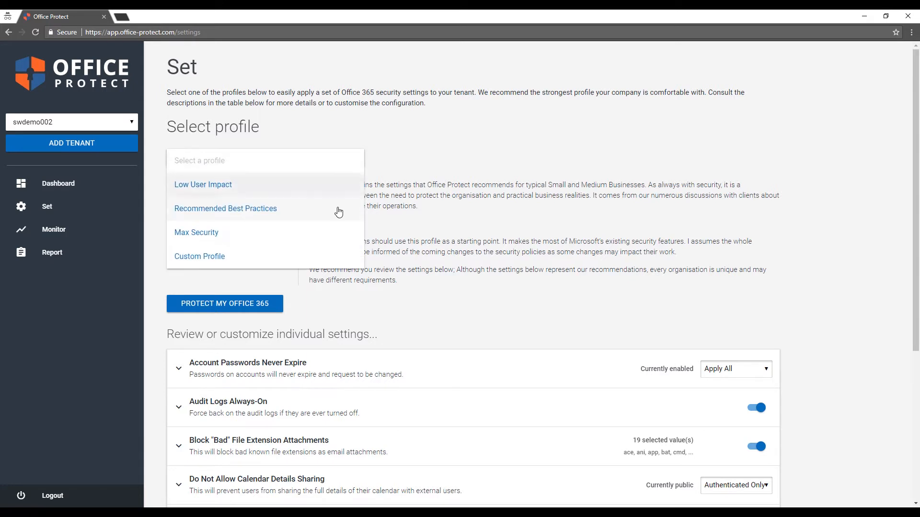
click(196, 232)
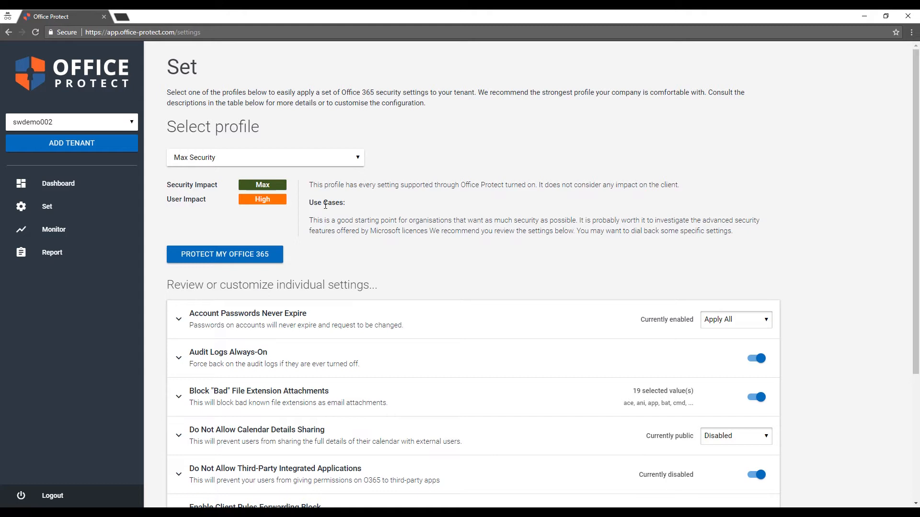
click(264, 157)
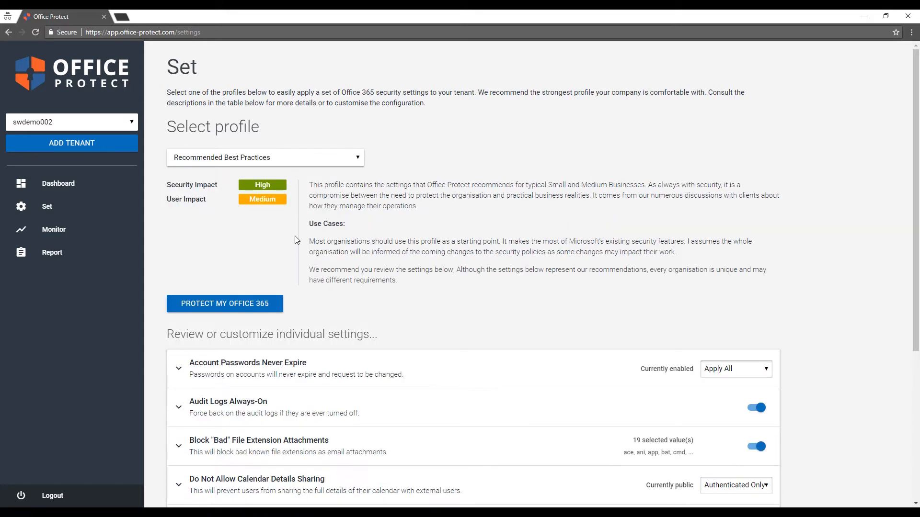
mouse_move(224, 303)
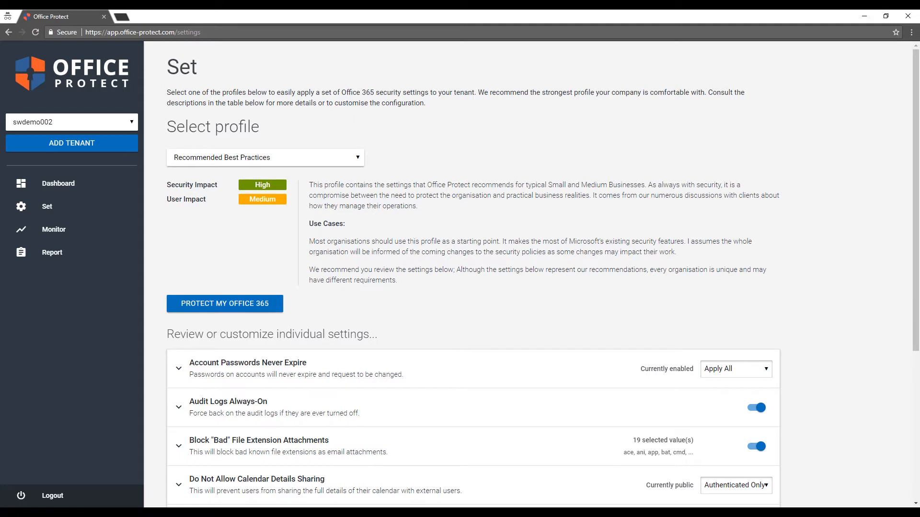
scroll(down, 3)
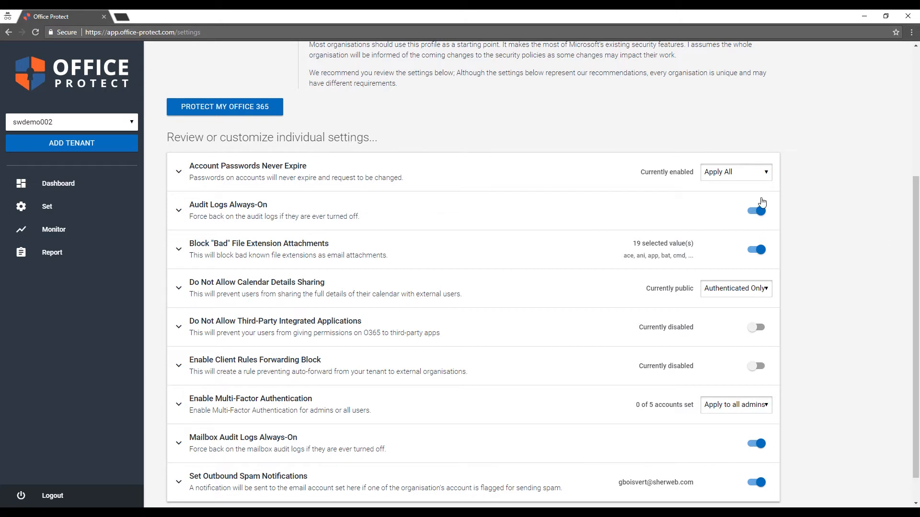
mouse_move(332, 177)
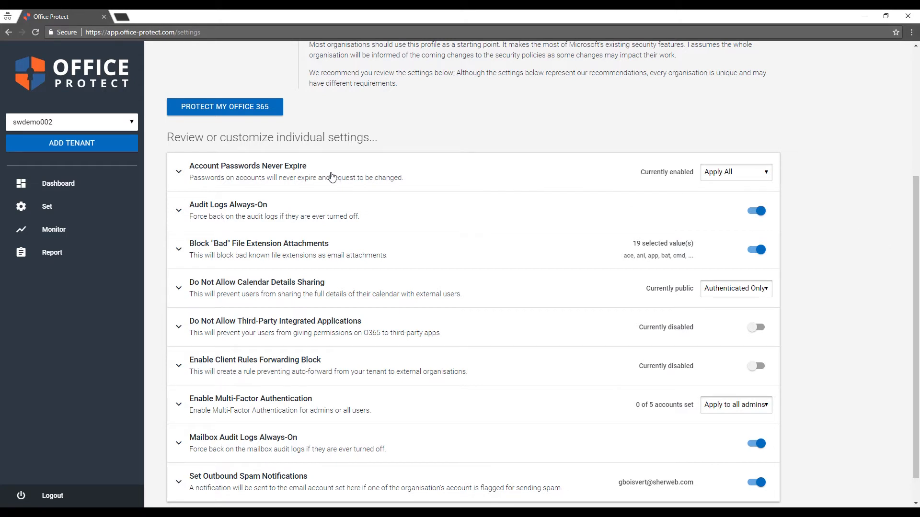
click(179, 172)
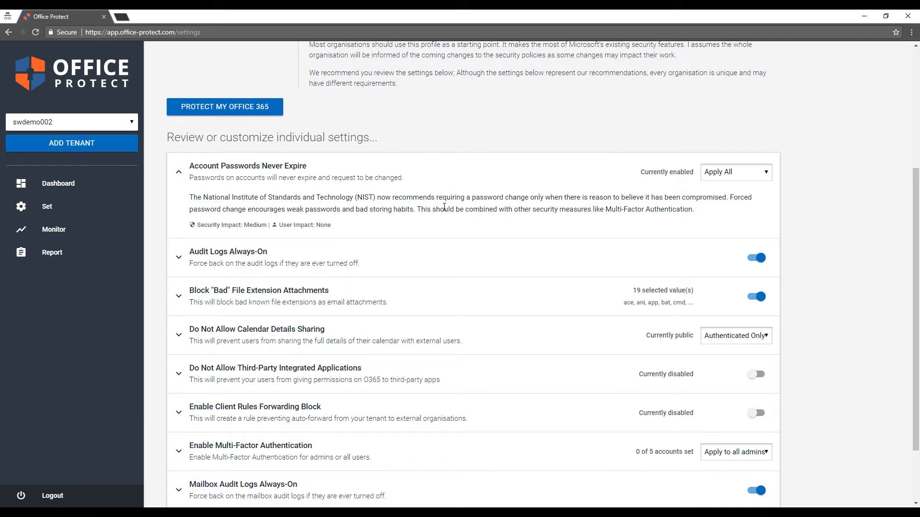
mouse_move(625, 152)
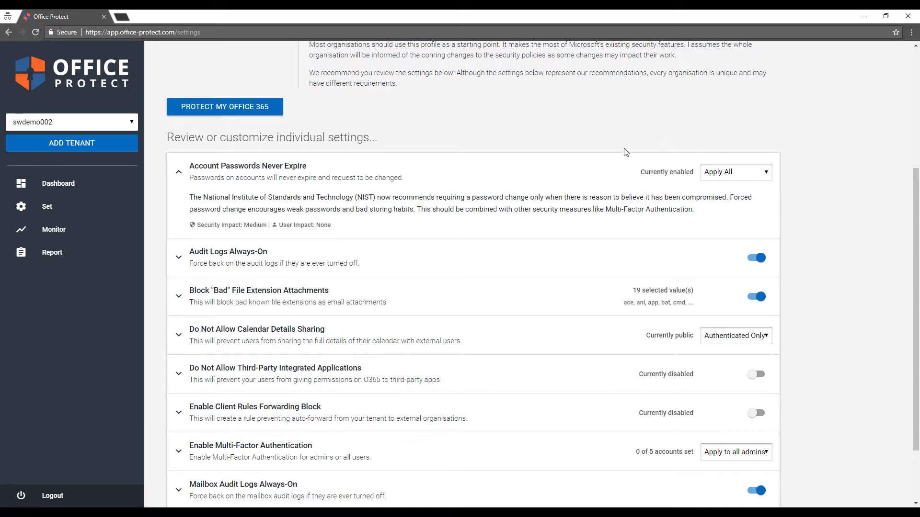
mouse_move(698, 176)
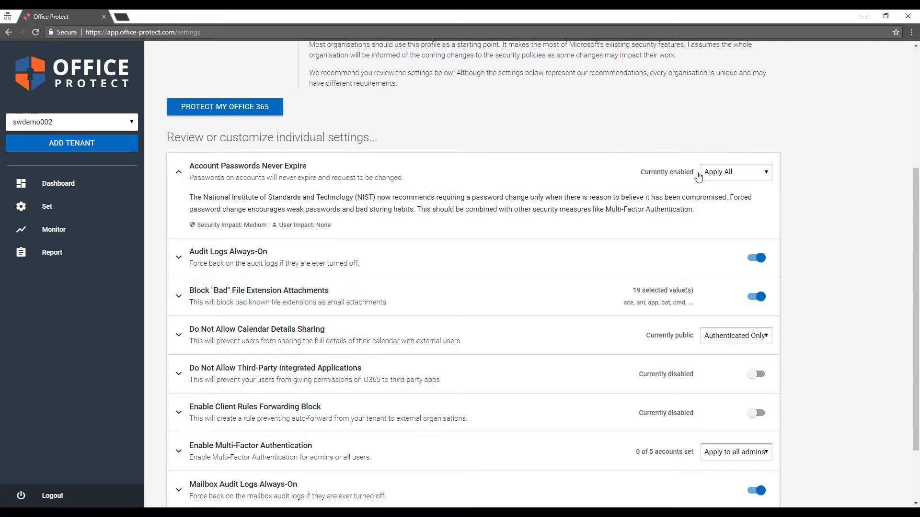
scroll(down, 3)
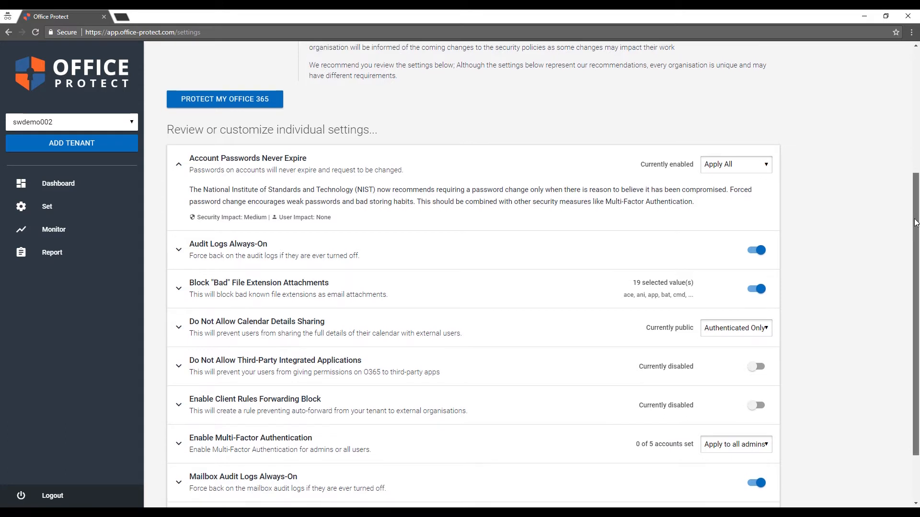
scroll(down, 3)
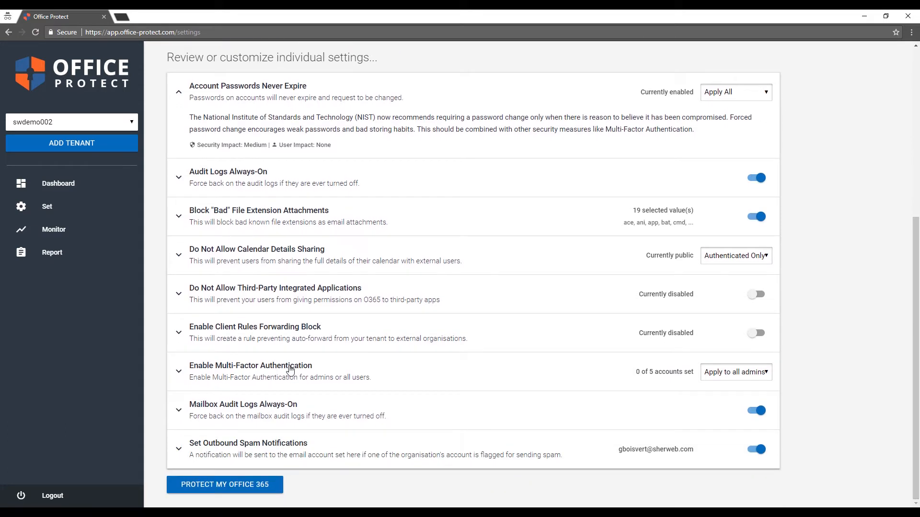
mouse_move(726, 371)
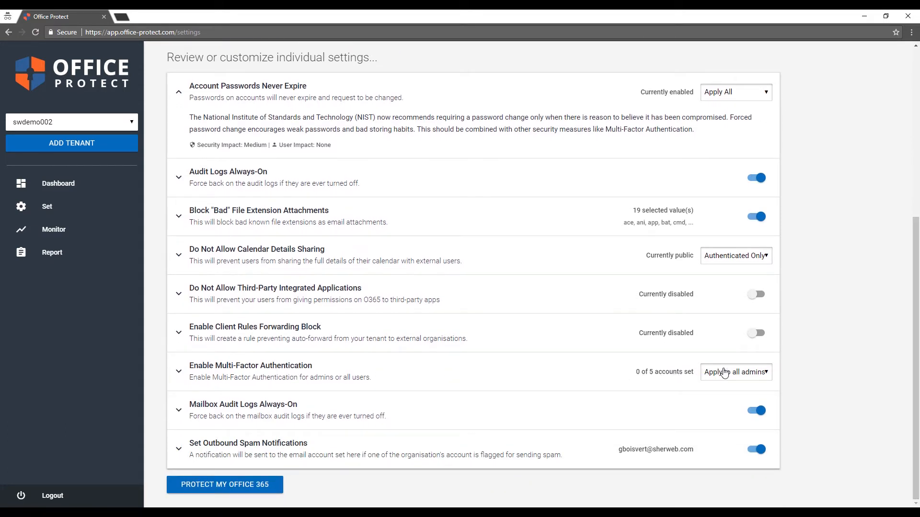
click(735, 372)
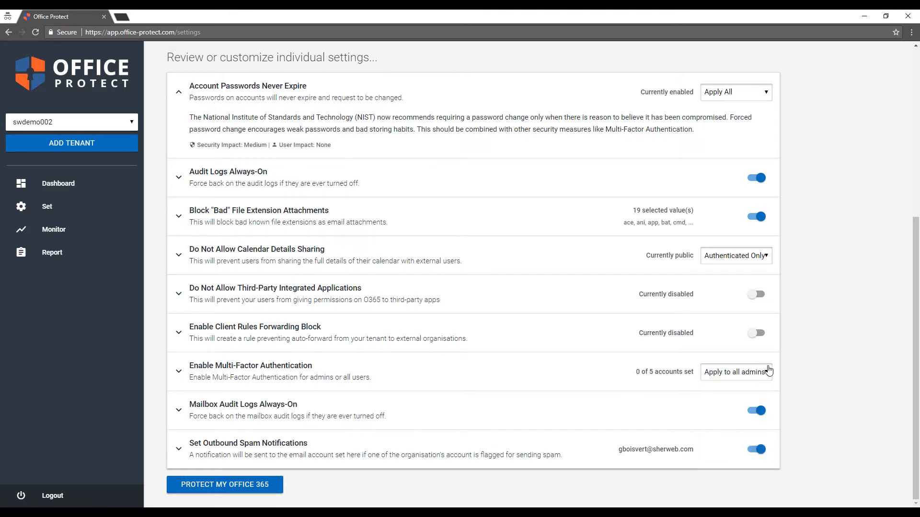
mouse_move(258, 474)
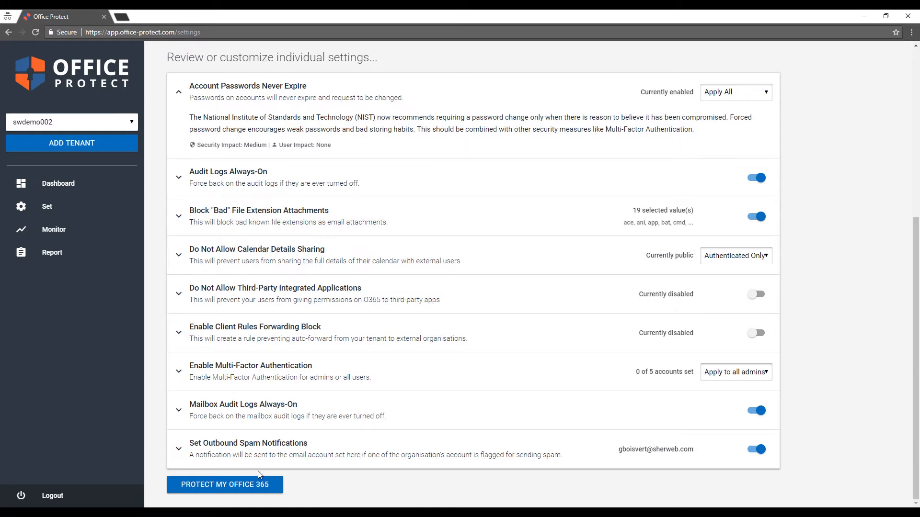
- Set Multi-Factor Authentication to Remove From All and apply via Protect My Office 365
click(224, 484)
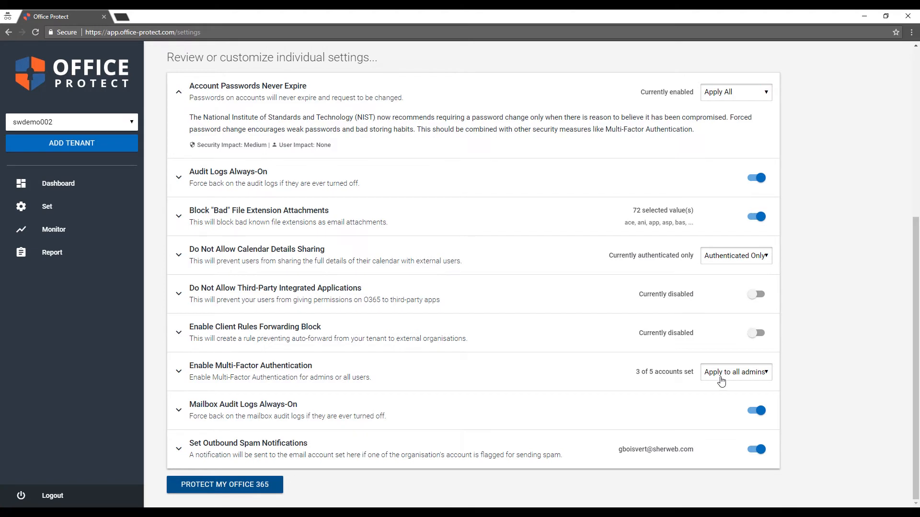
click(735, 371)
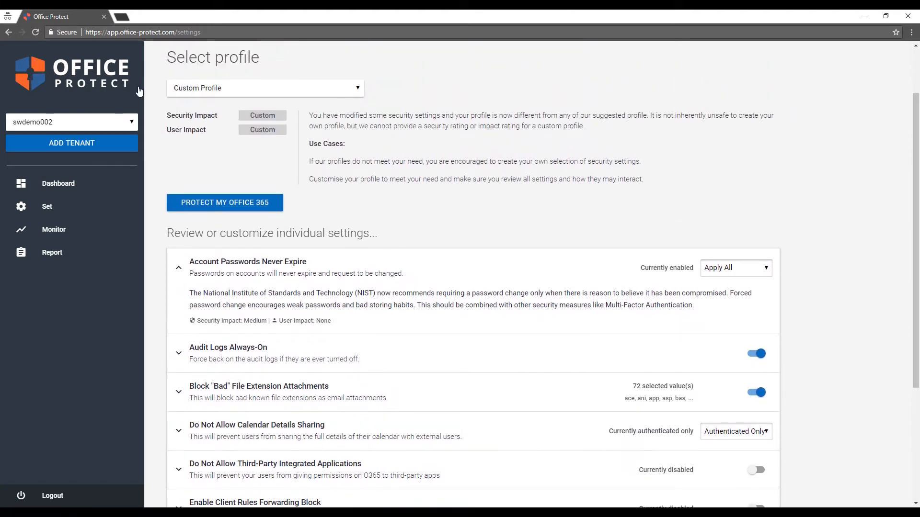
scroll(down, 3)
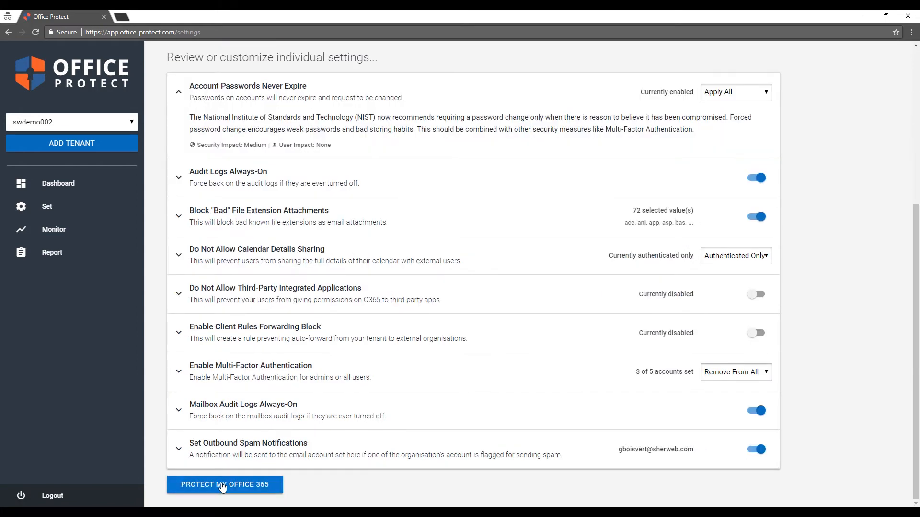
click(225, 484)
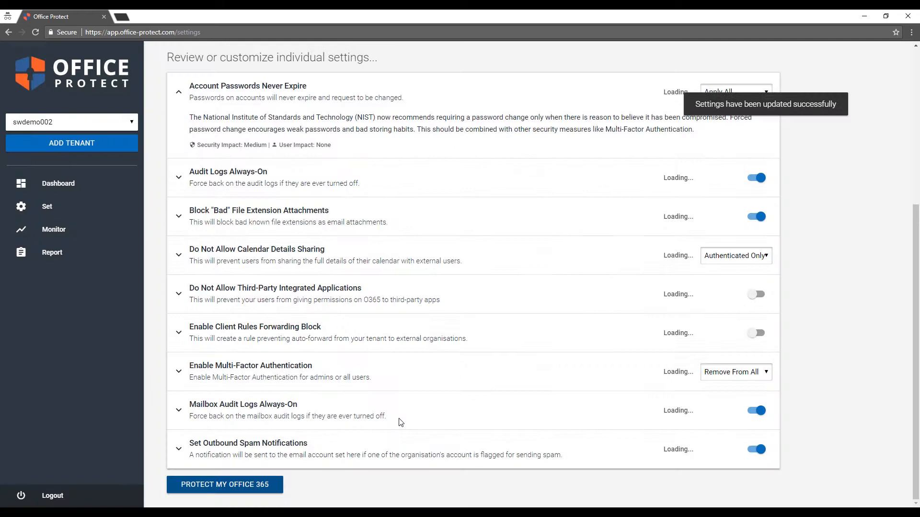
mouse_move(476, 397)
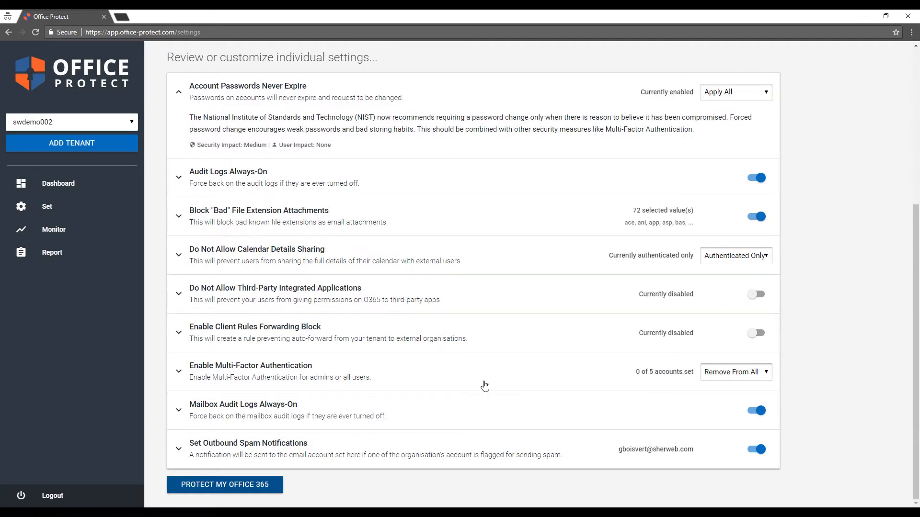
mouse_move(97, 193)
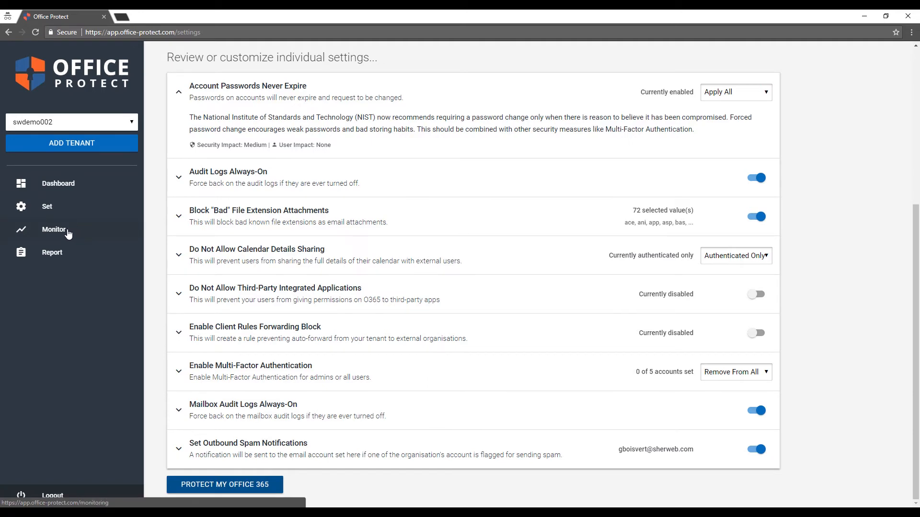
- Go to the Monitor page and expand the Account Deleted event details
click(53, 229)
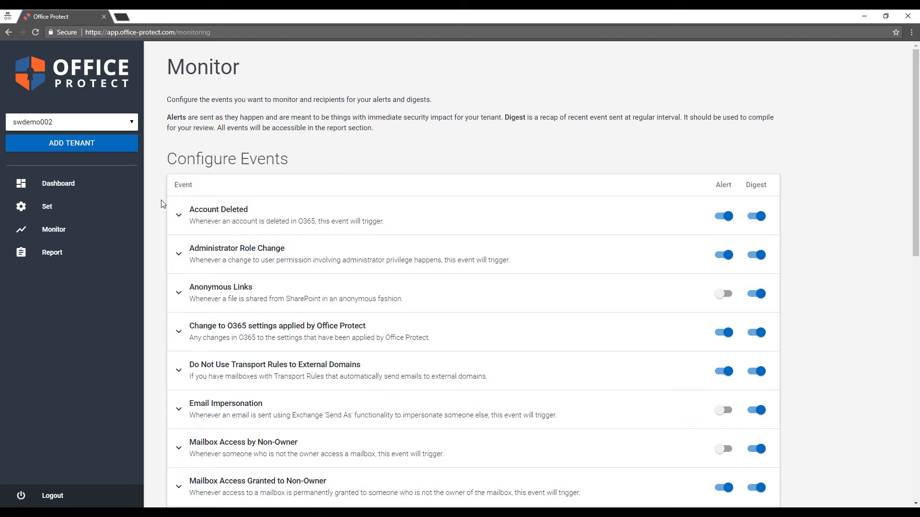
click(178, 214)
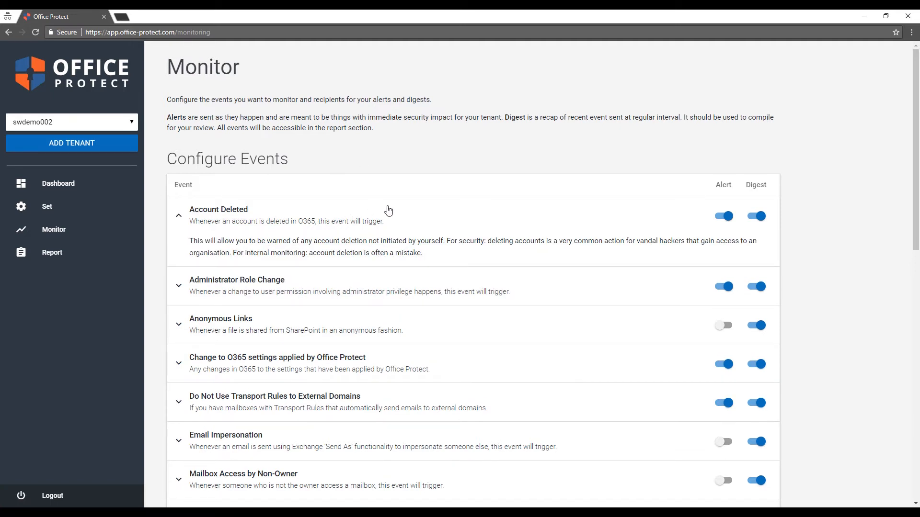
mouse_move(492, 219)
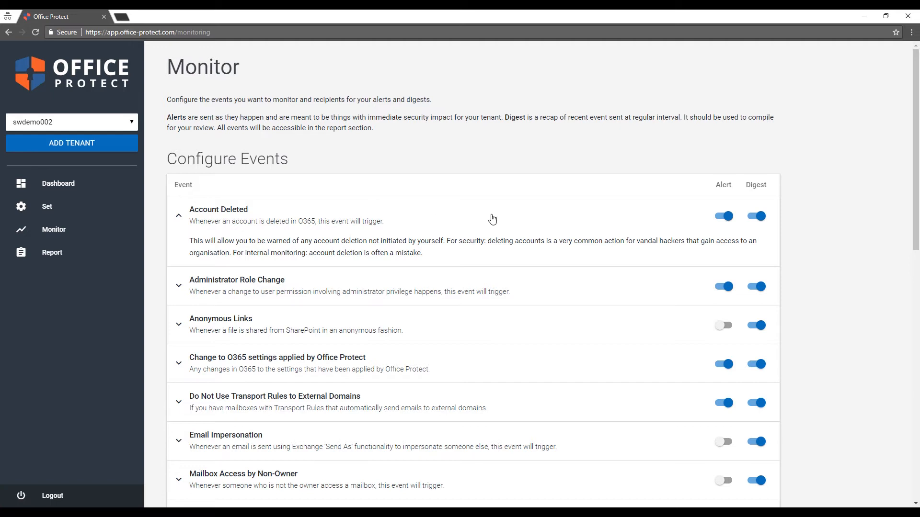
mouse_move(737, 177)
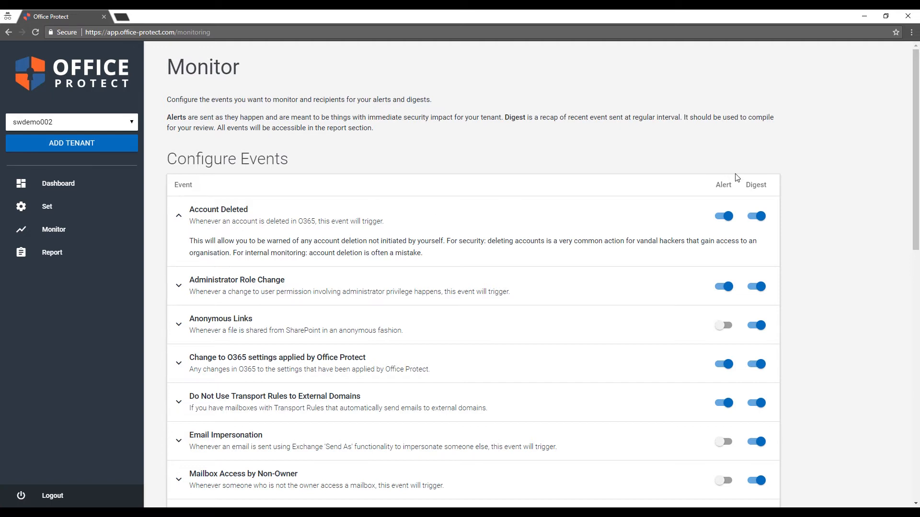
mouse_move(762, 160)
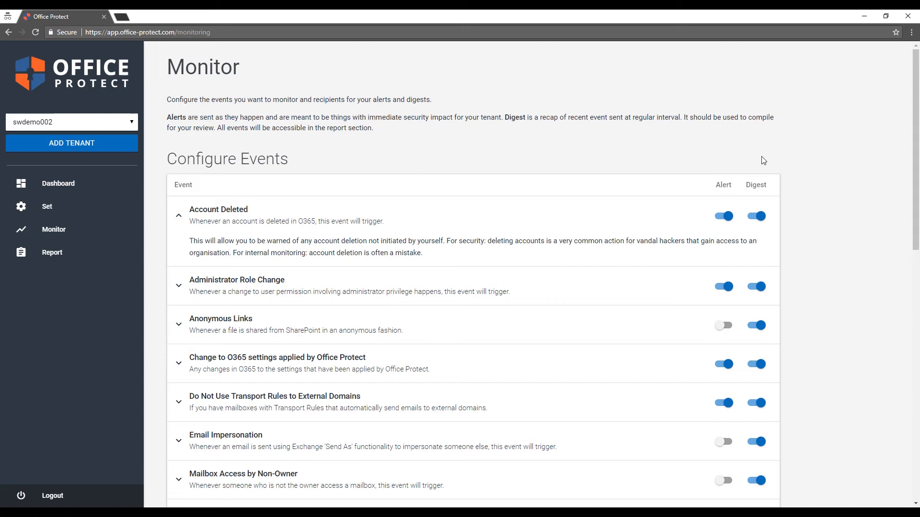
mouse_move(755, 167)
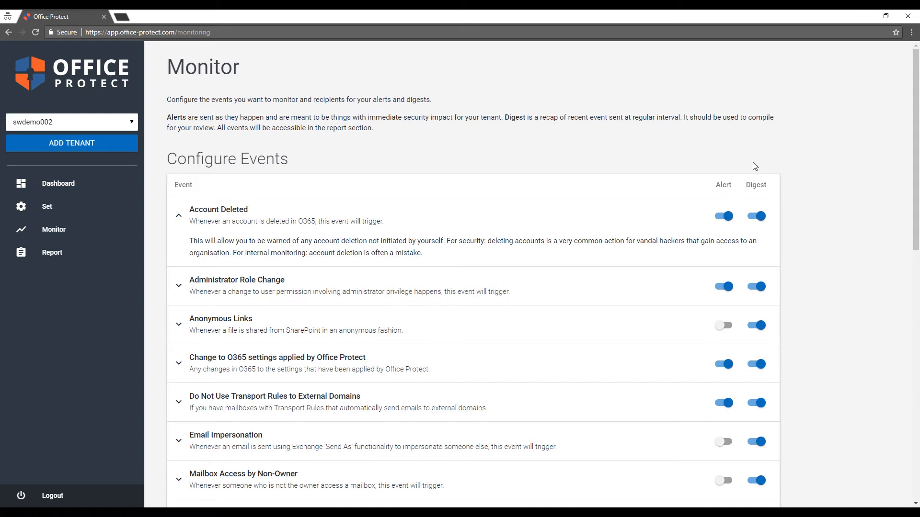
mouse_move(723, 165)
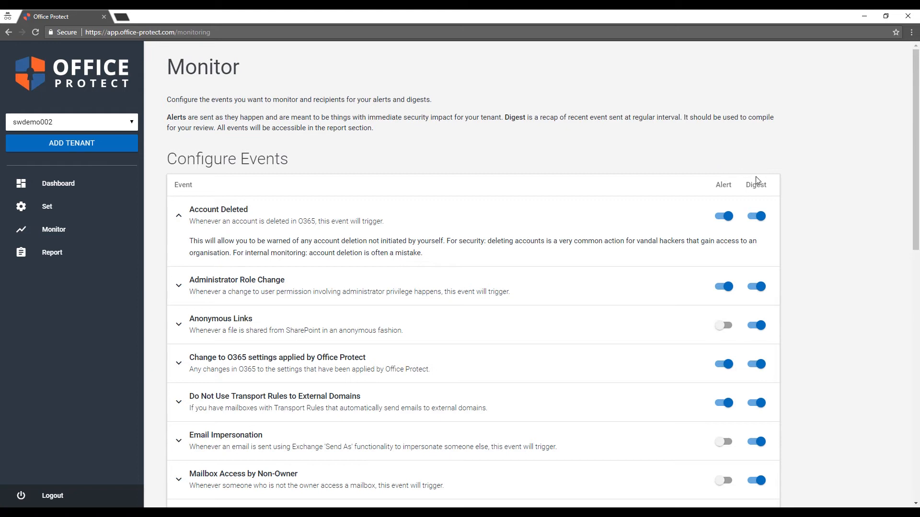
mouse_move(719, 172)
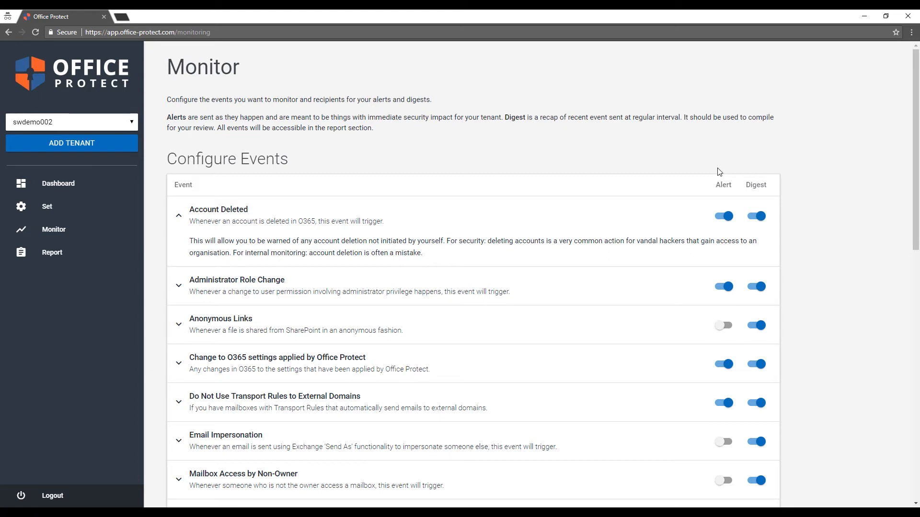
mouse_move(687, 208)
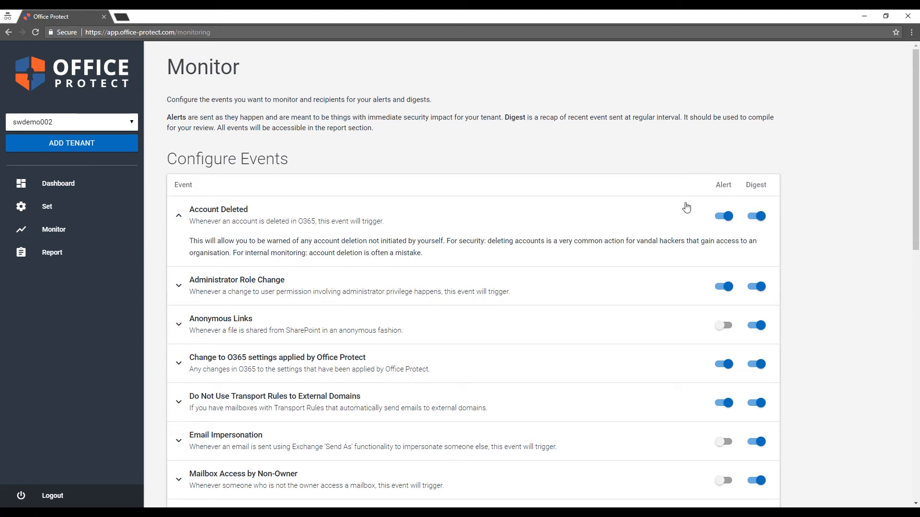
mouse_move(671, 212)
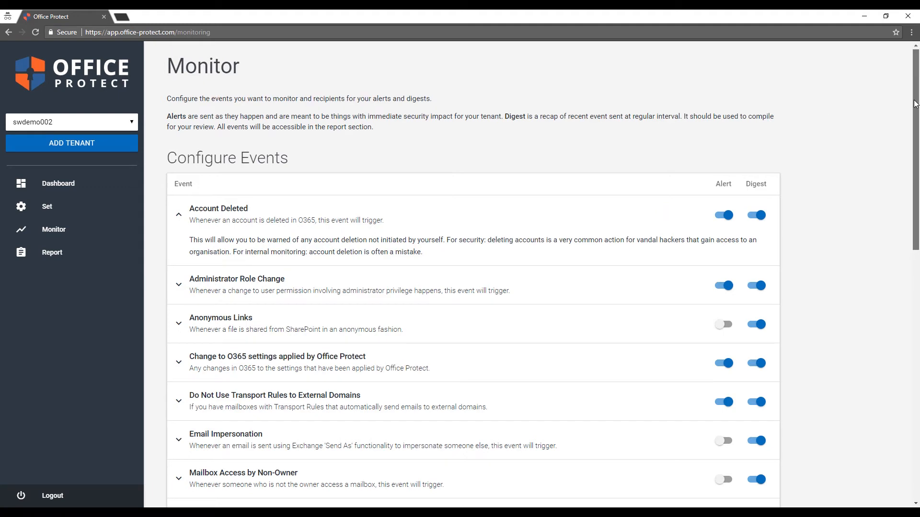
- Expand Sign-In From Unauthorized Country to show approved countries Canada and United States
scroll(down, 3)
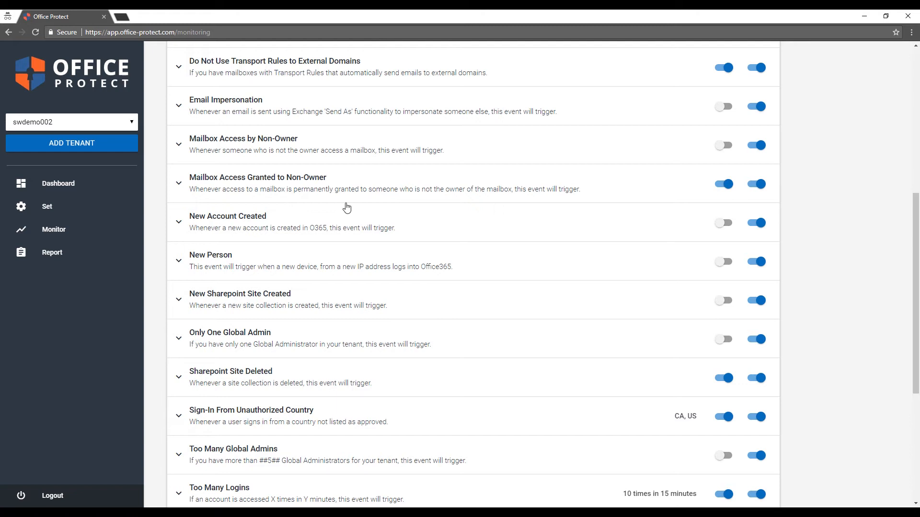
mouse_move(386, 219)
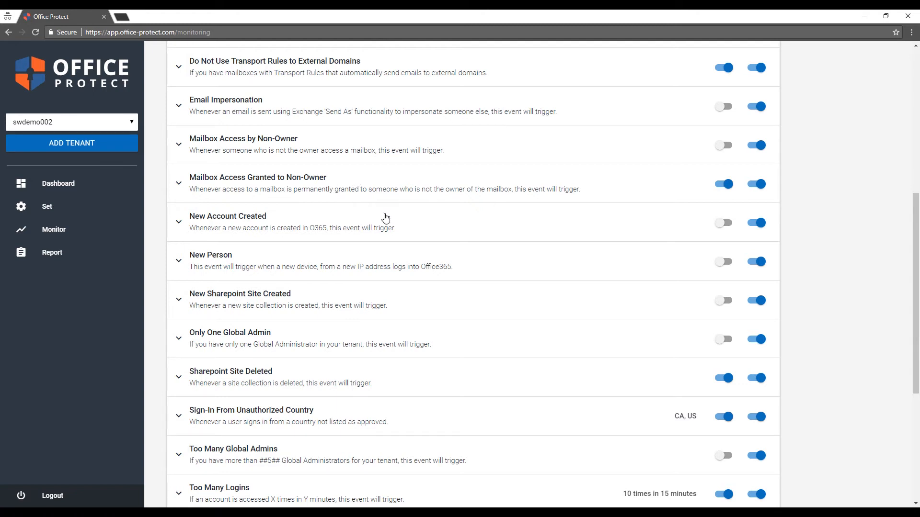
mouse_move(461, 373)
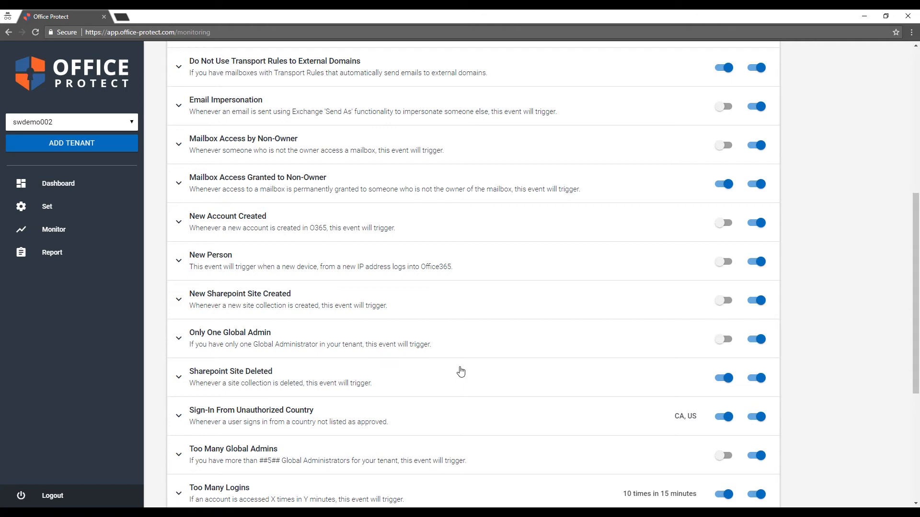
click(178, 416)
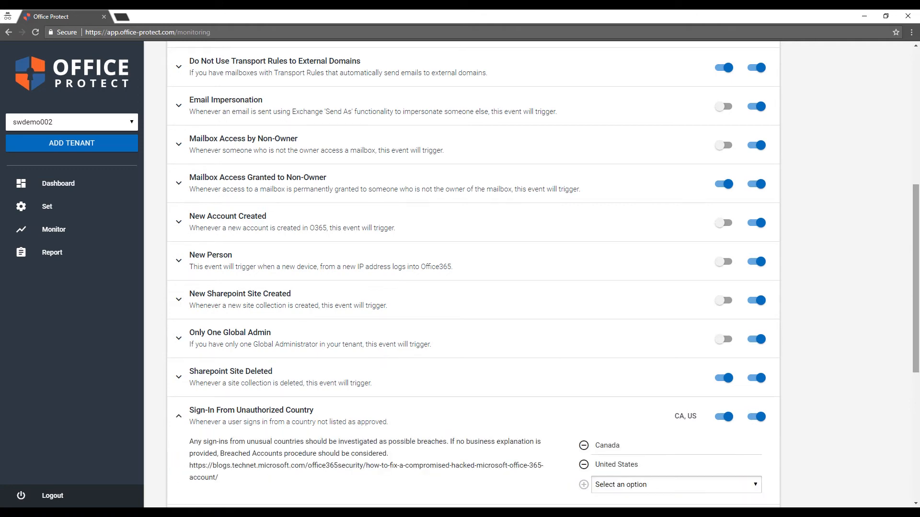
scroll(down, 3)
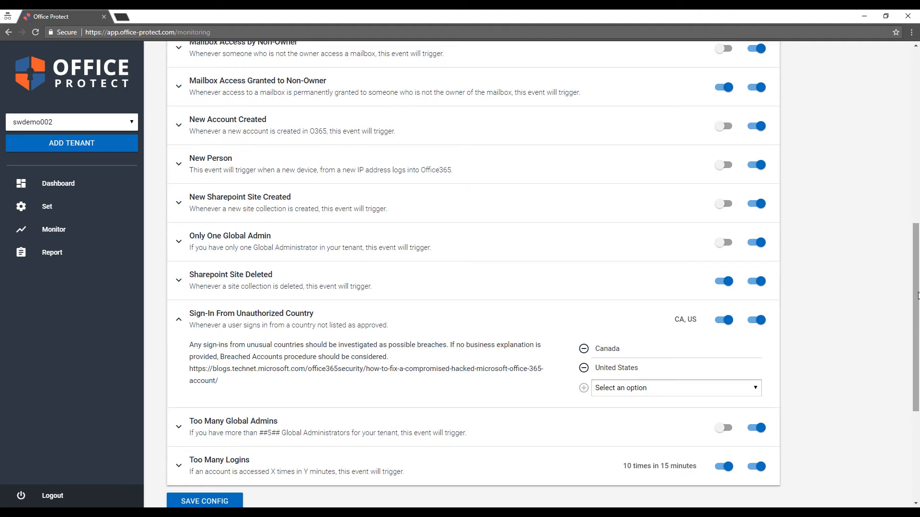
scroll(down, 3)
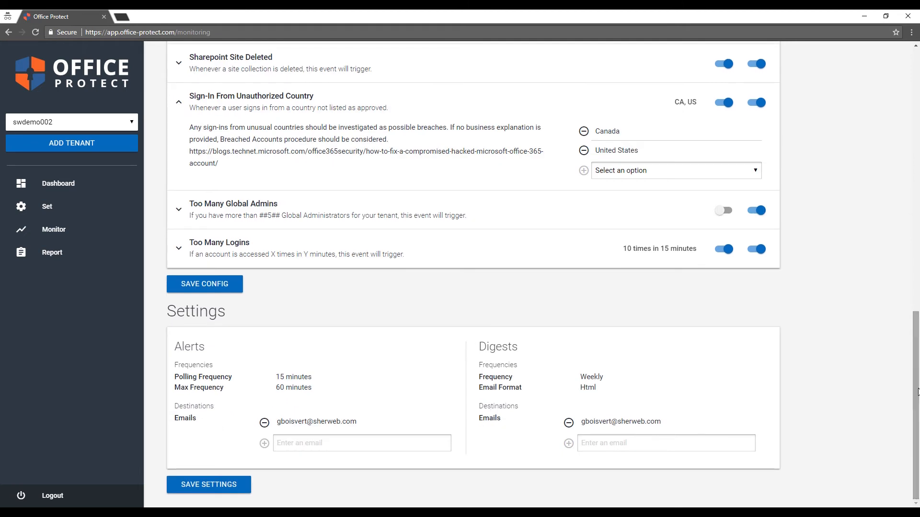
mouse_move(322, 378)
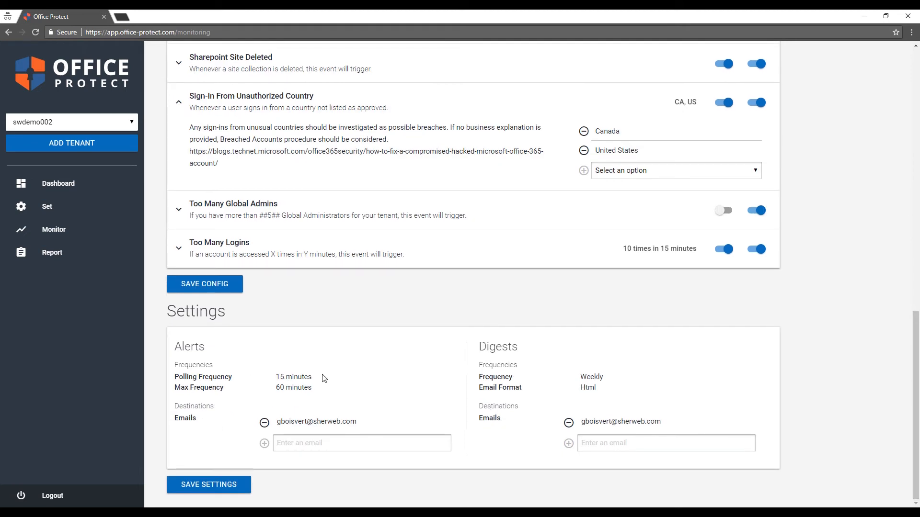
mouse_move(251, 439)
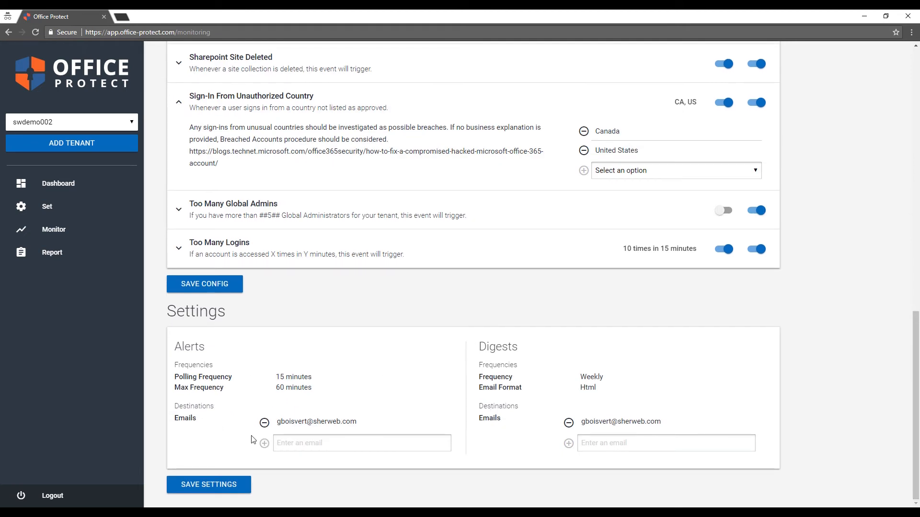
click(361, 443)
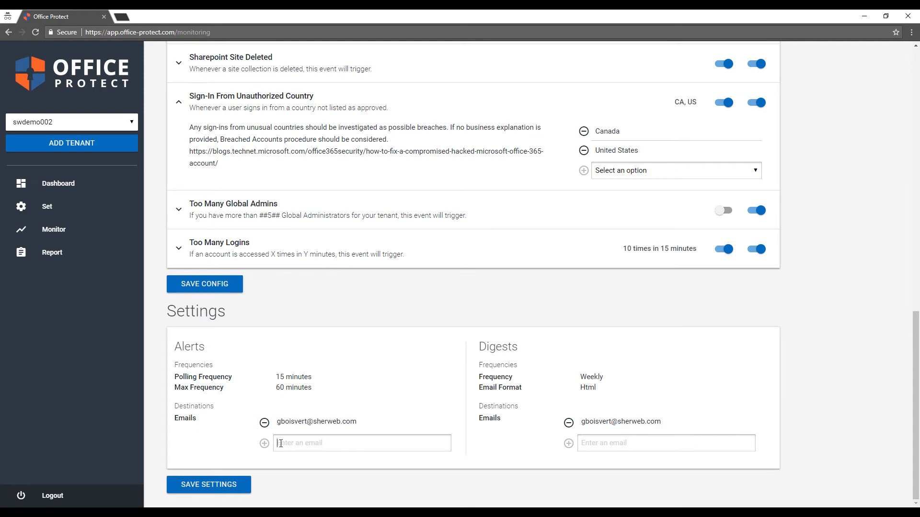
mouse_move(337, 483)
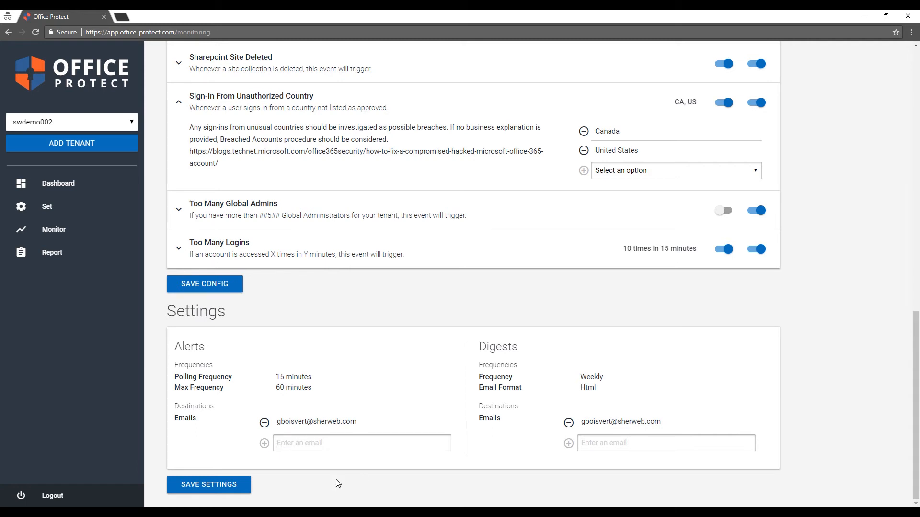
mouse_move(263, 473)
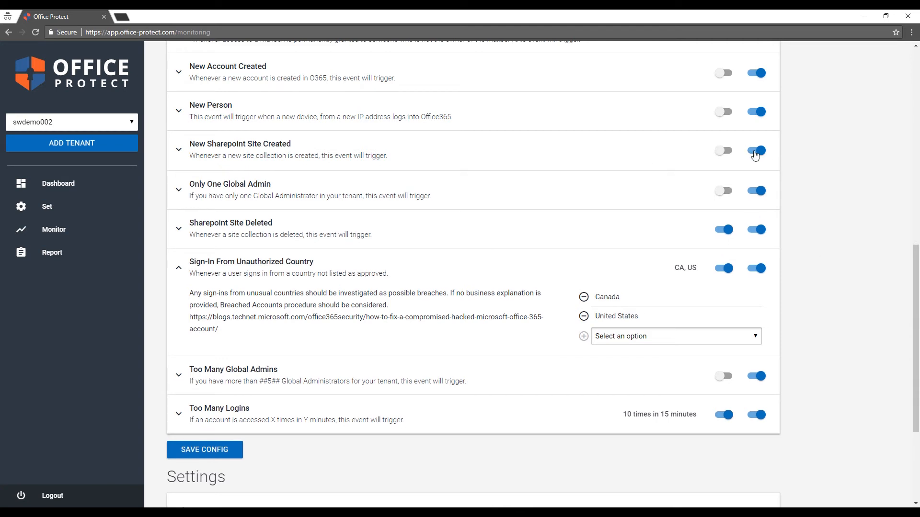
- Switch off New Sharepoint Site Created and save the monitoring config
click(756, 151)
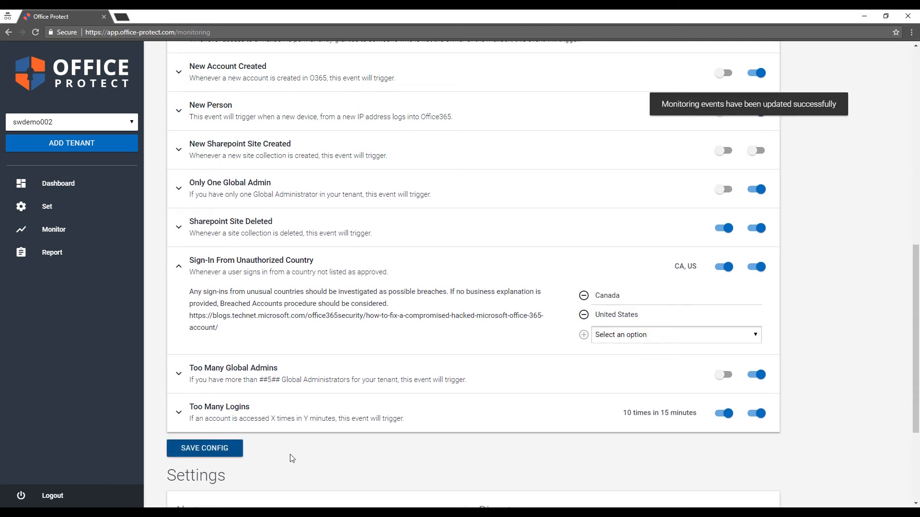
click(52, 252)
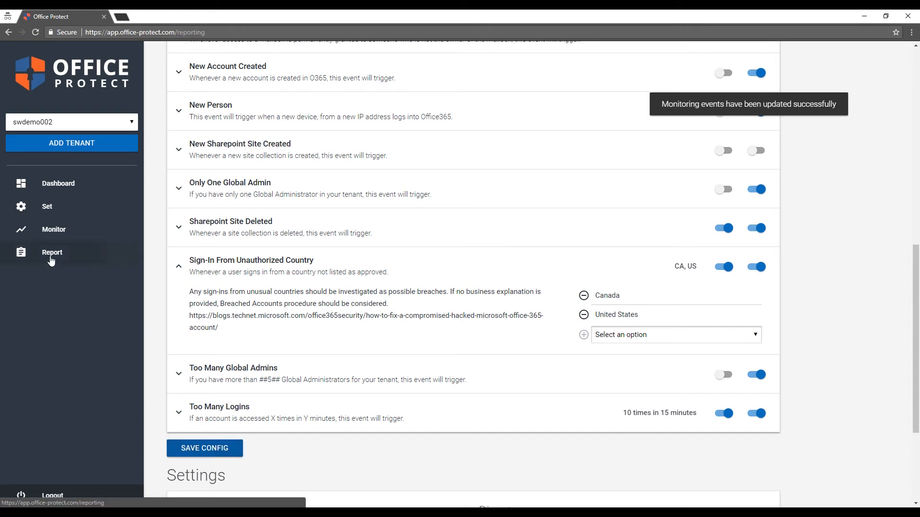
- Open Report, set start date 2018/04/01, refresh, and scroll through the events
click(52, 253)
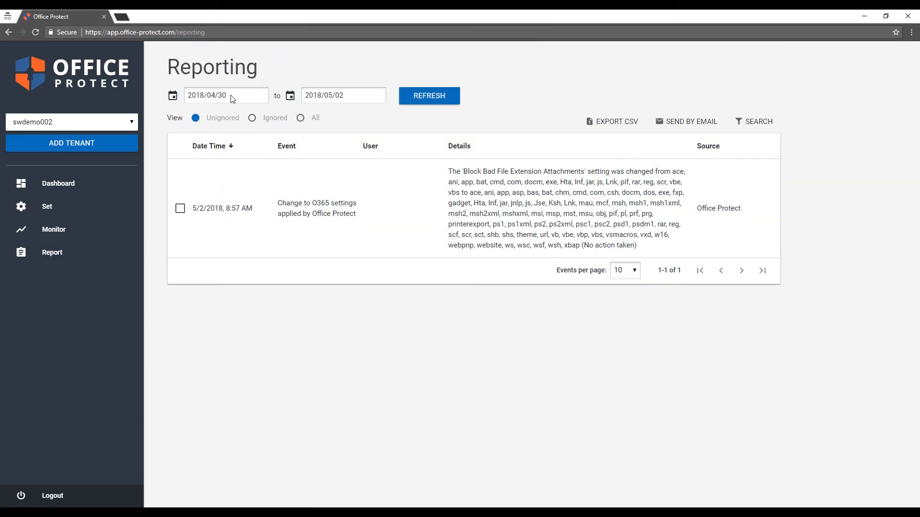
text(2018/04/01)
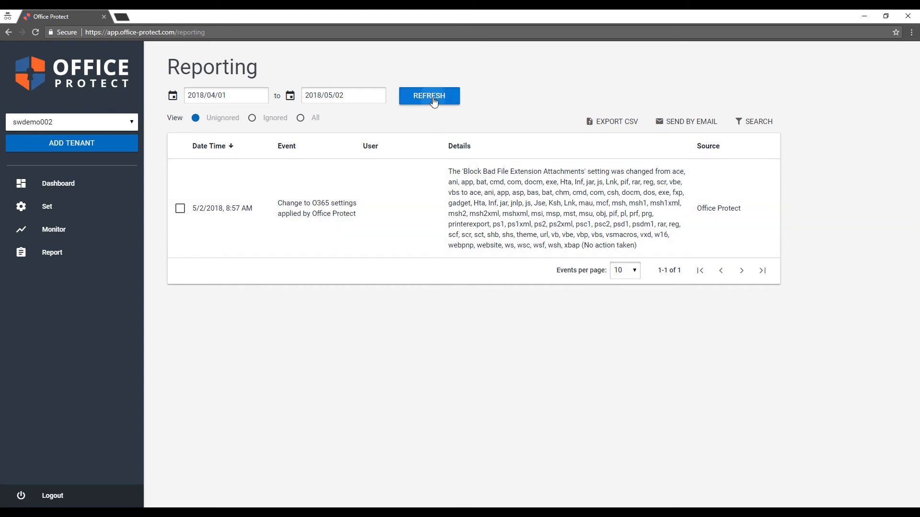
click(429, 96)
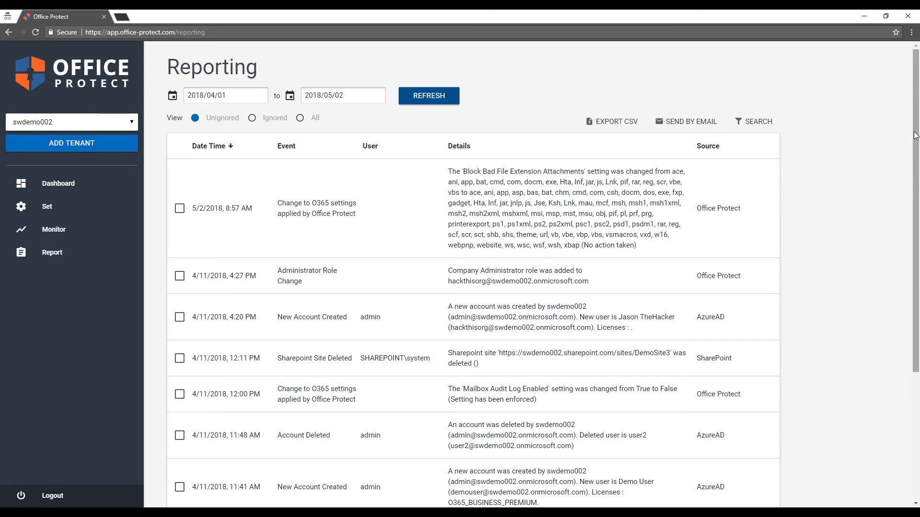
scroll(down, 3)
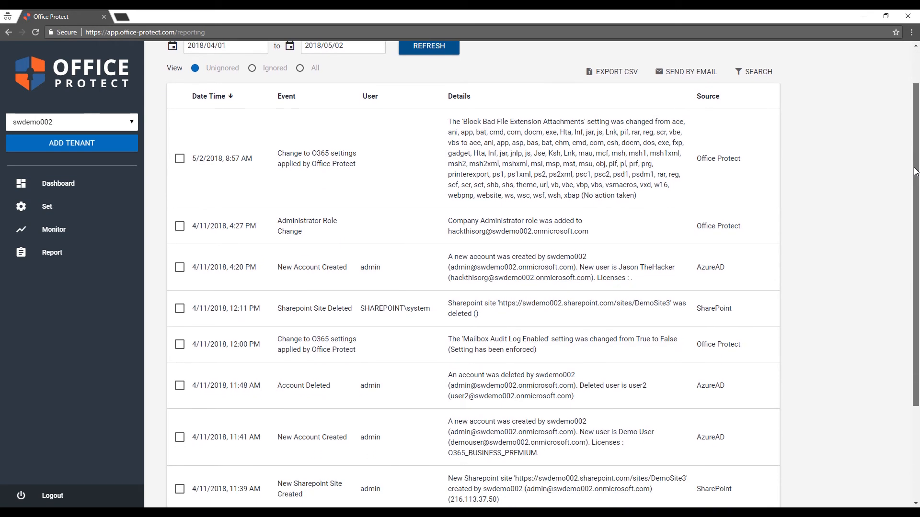
scroll(down, 3)
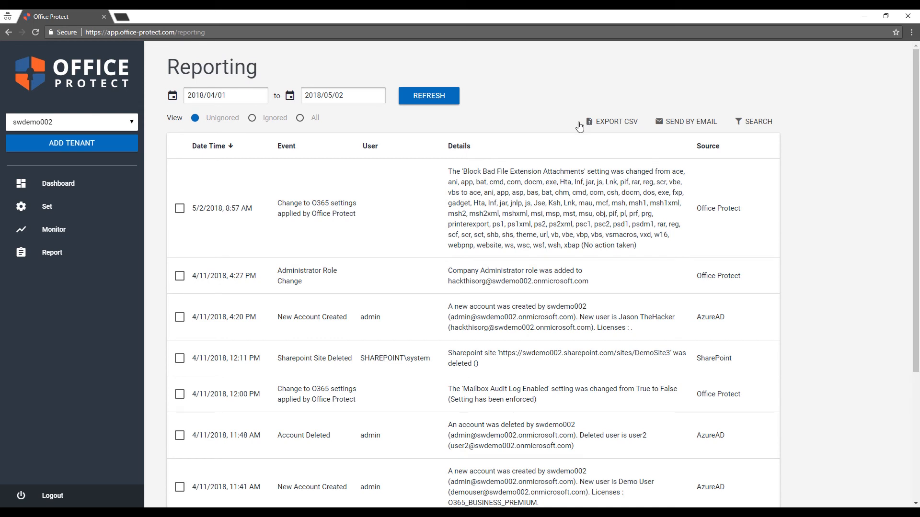
mouse_move(599, 126)
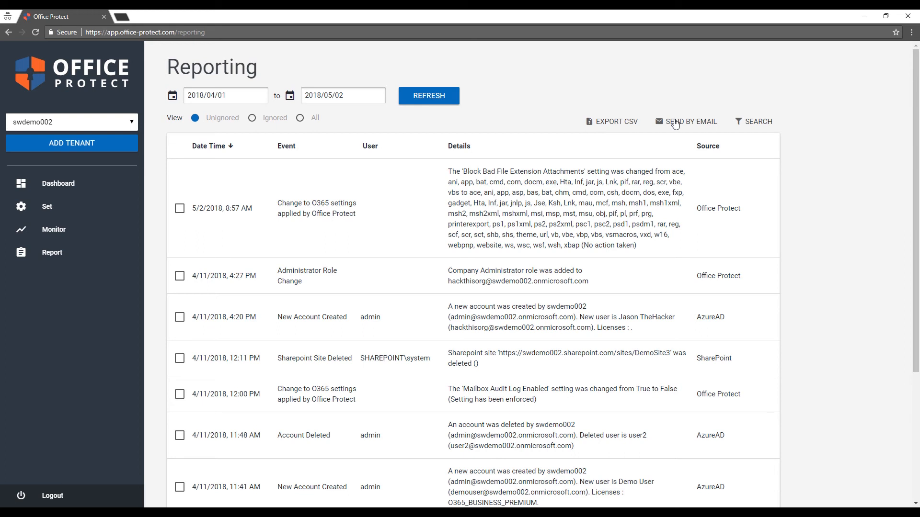
mouse_move(676, 112)
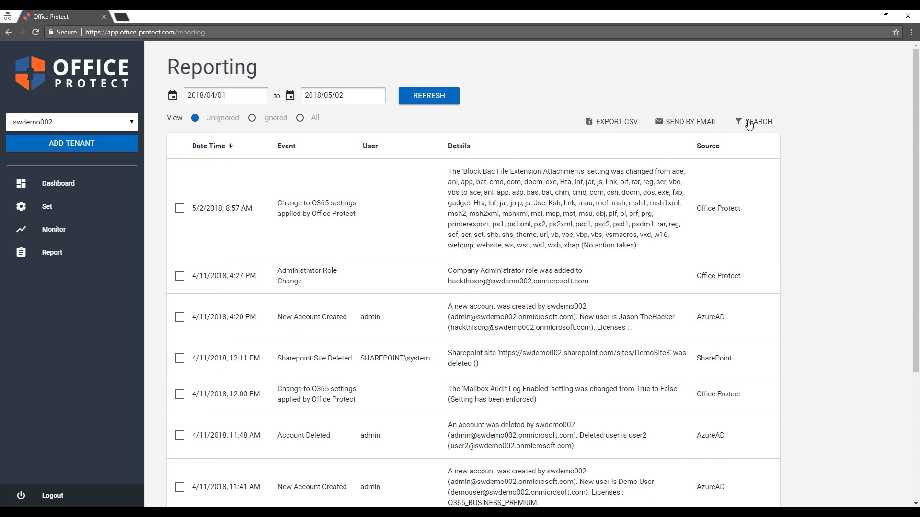
- Filter the event report to User = admin and send it by email
click(757, 121)
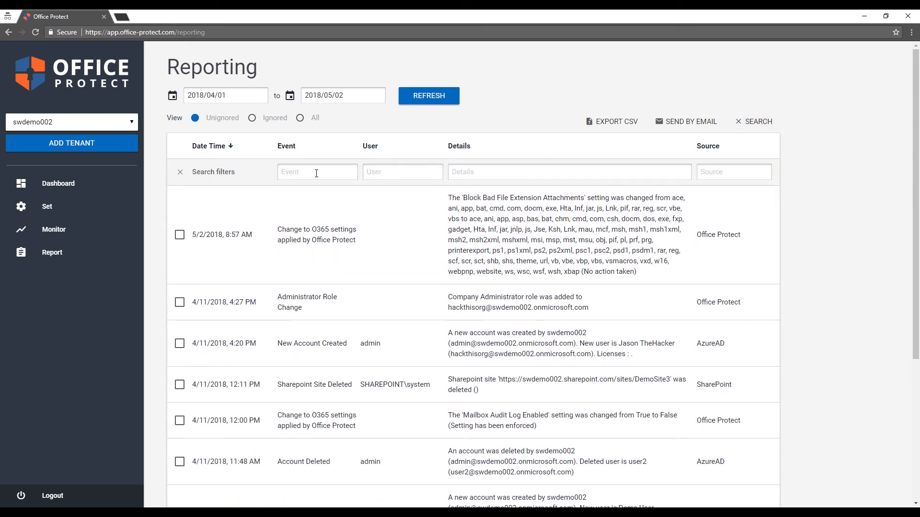
text(delete)
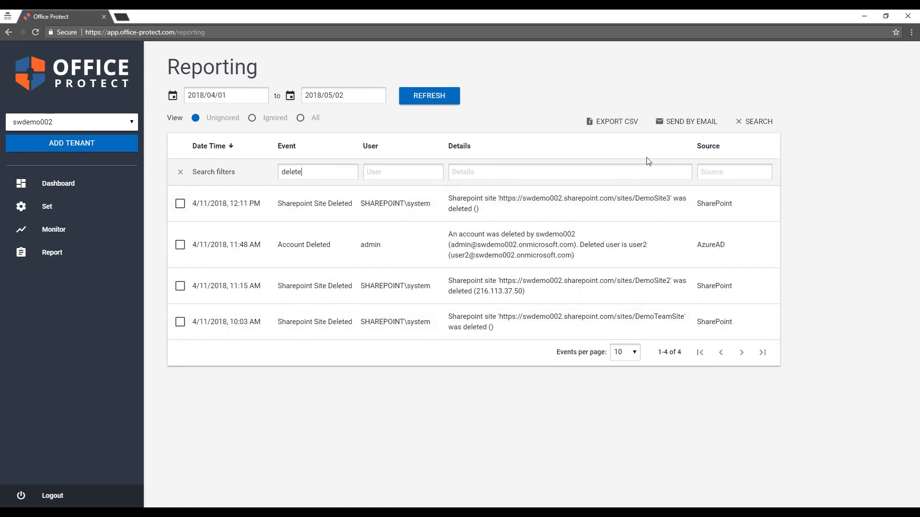
mouse_move(680, 123)
text(admin)
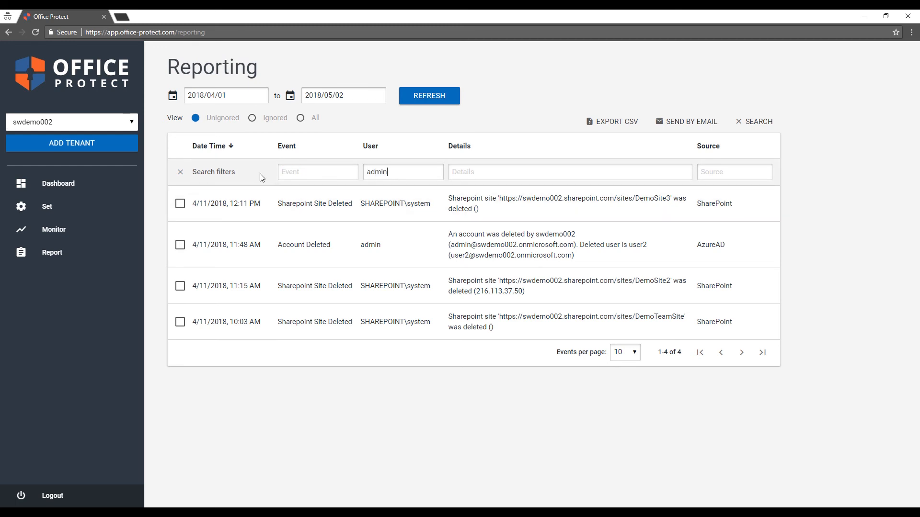
click(428, 95)
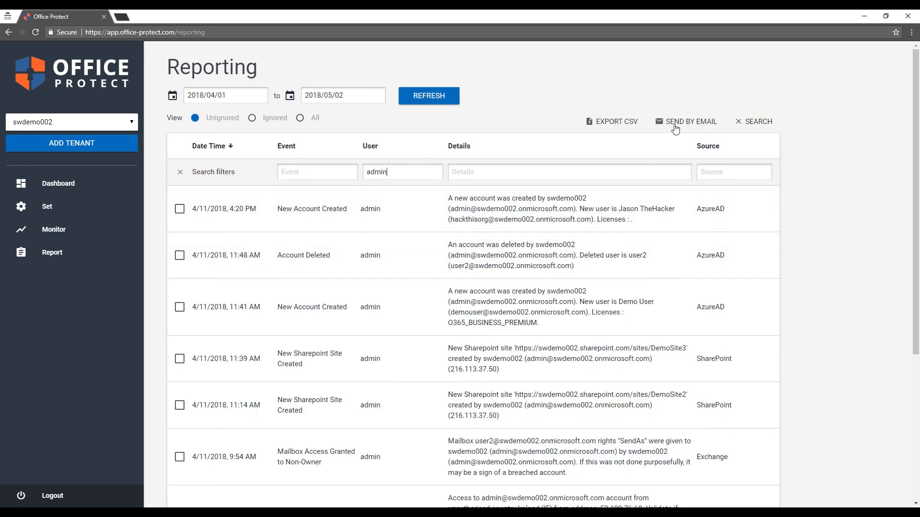
click(690, 121)
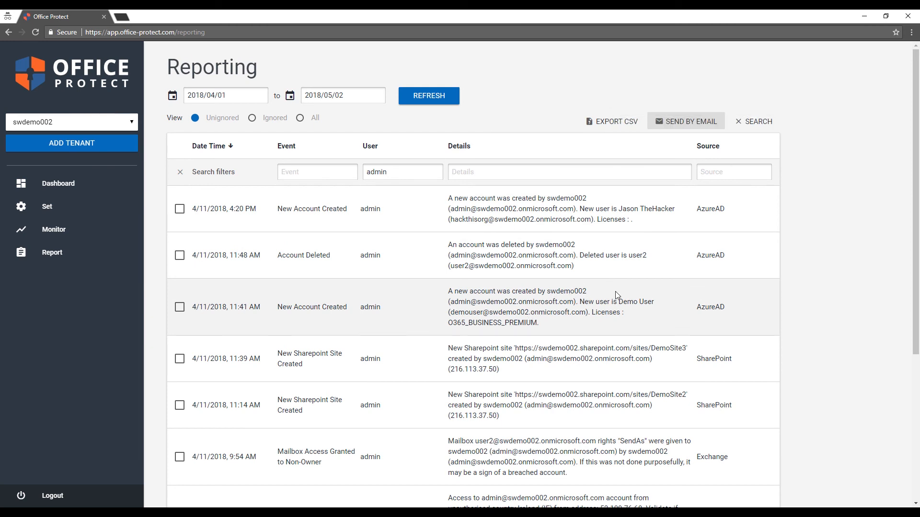
mouse_move(815, 311)
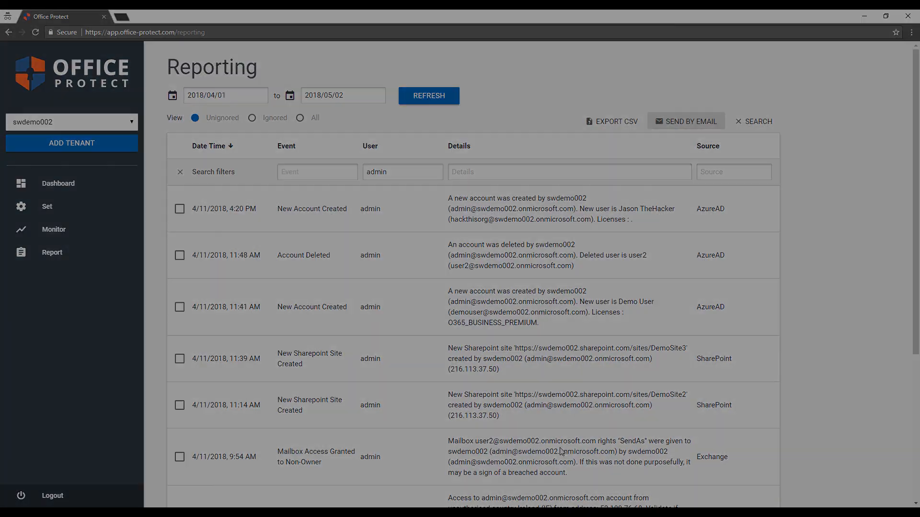
- Open the 'Events for swdemo002 from 2018-04-01 to 2018-05-02' email in Outlook
click(684, 121)
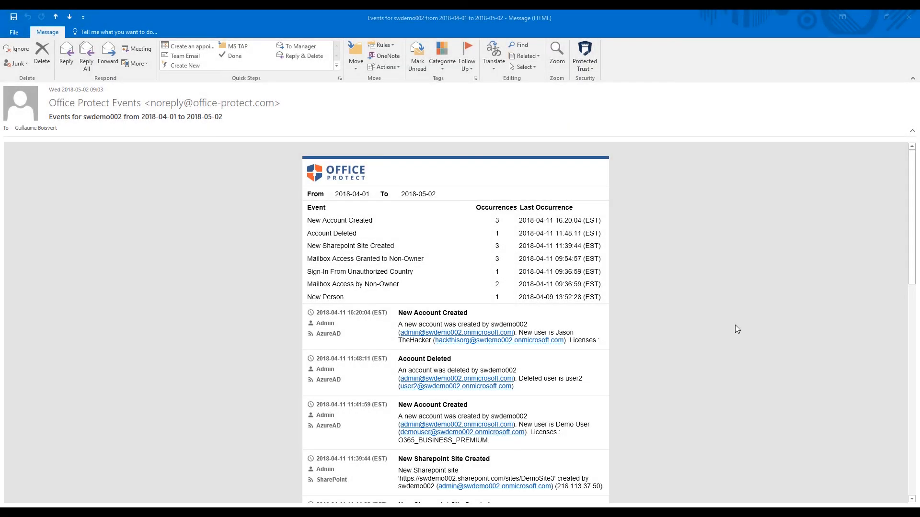
mouse_move(320, 312)
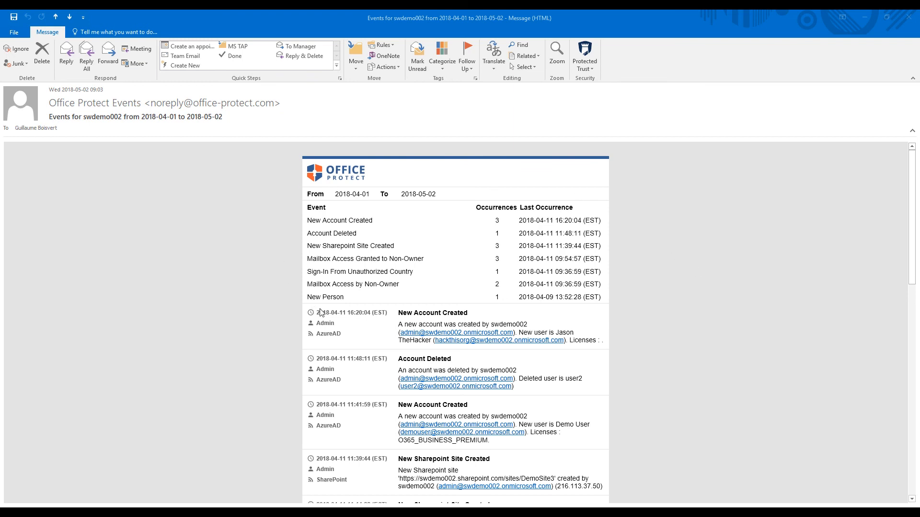
mouse_move(543, 281)
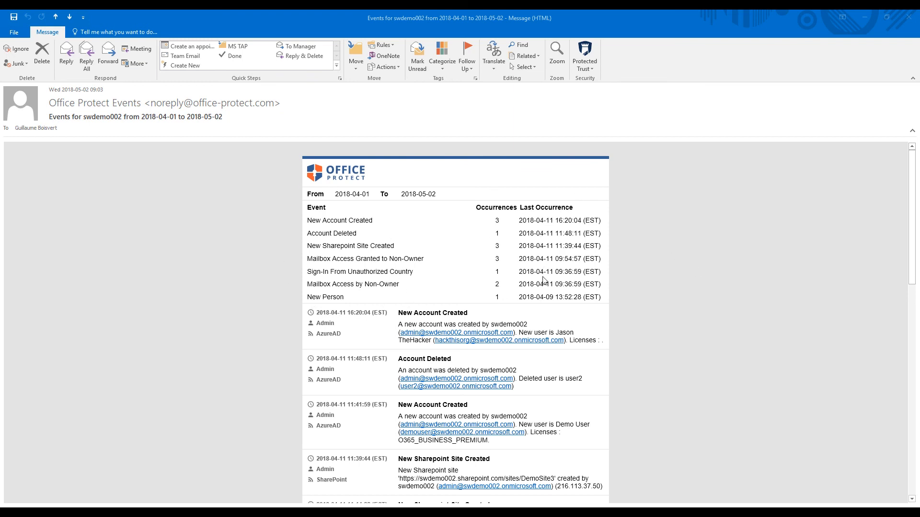
mouse_move(743, 276)
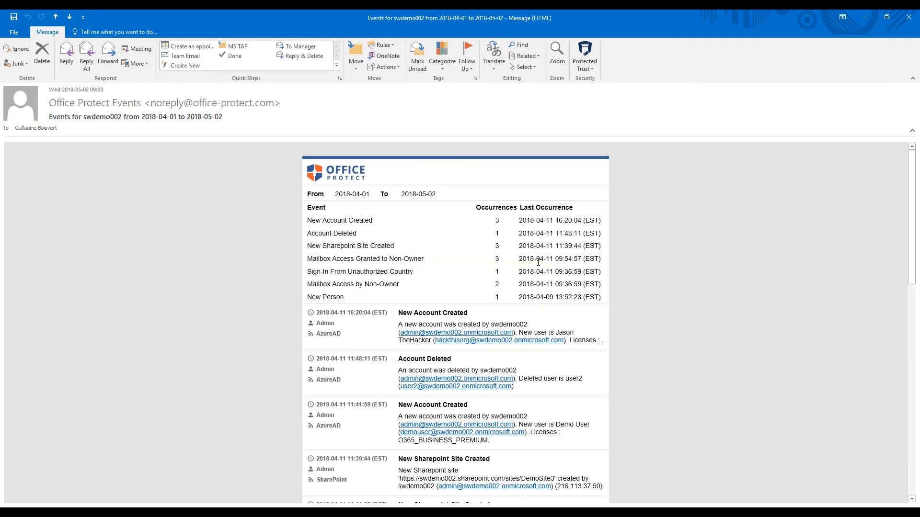
mouse_move(303, 336)
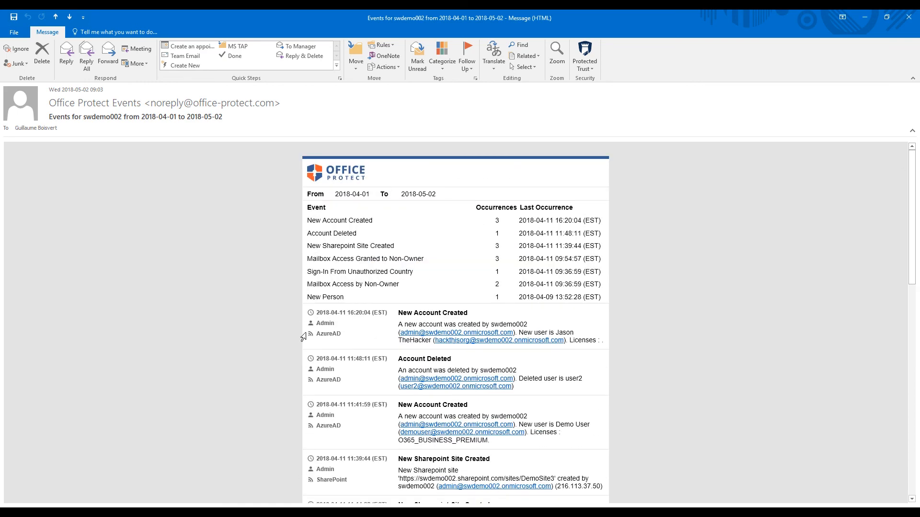